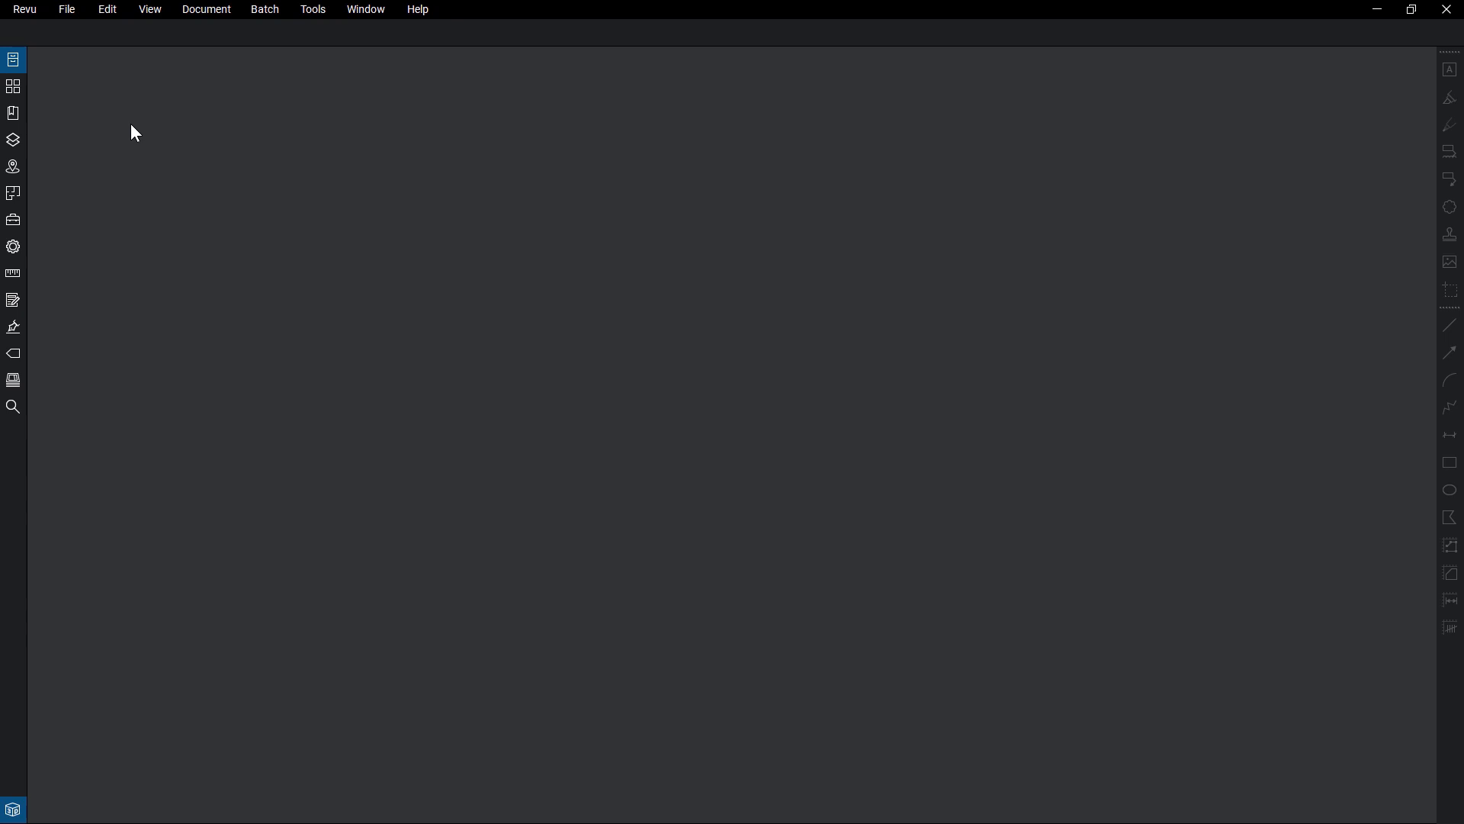
mouse_move(90, 43)
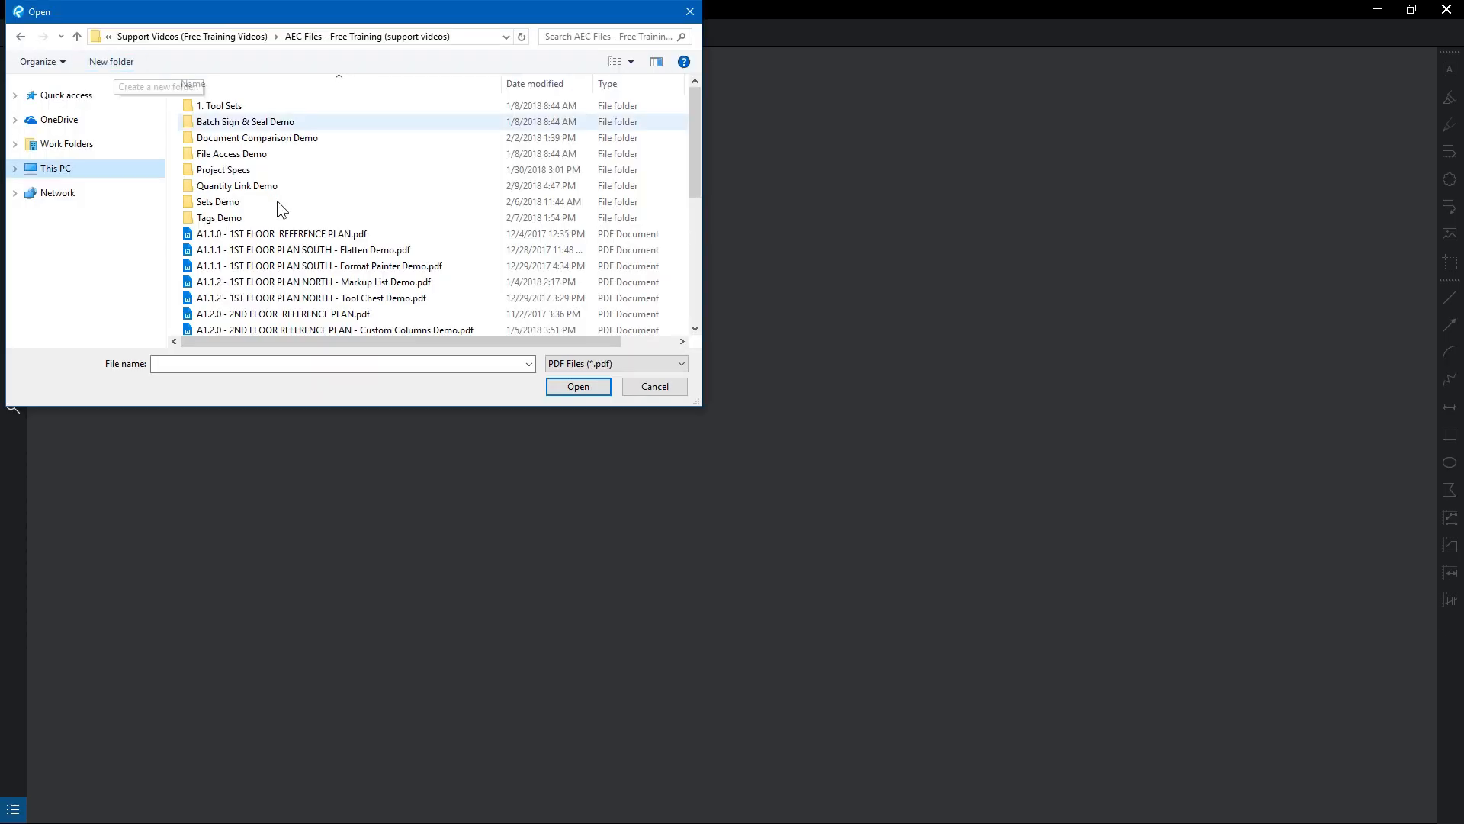
- Open Terminal Building.pdf from the file list to show its 3D building model
scroll(down, 3)
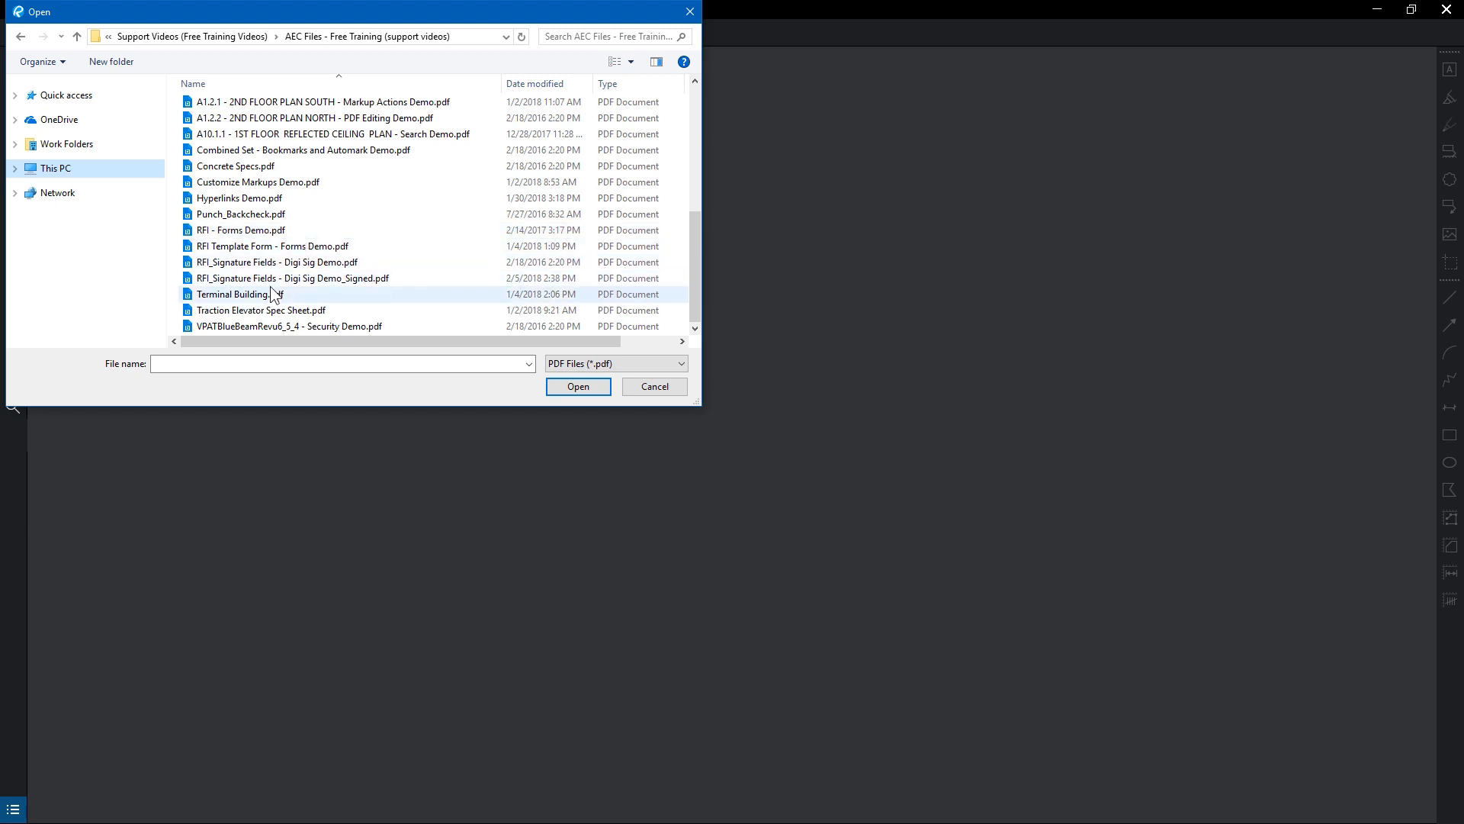
click(239, 294)
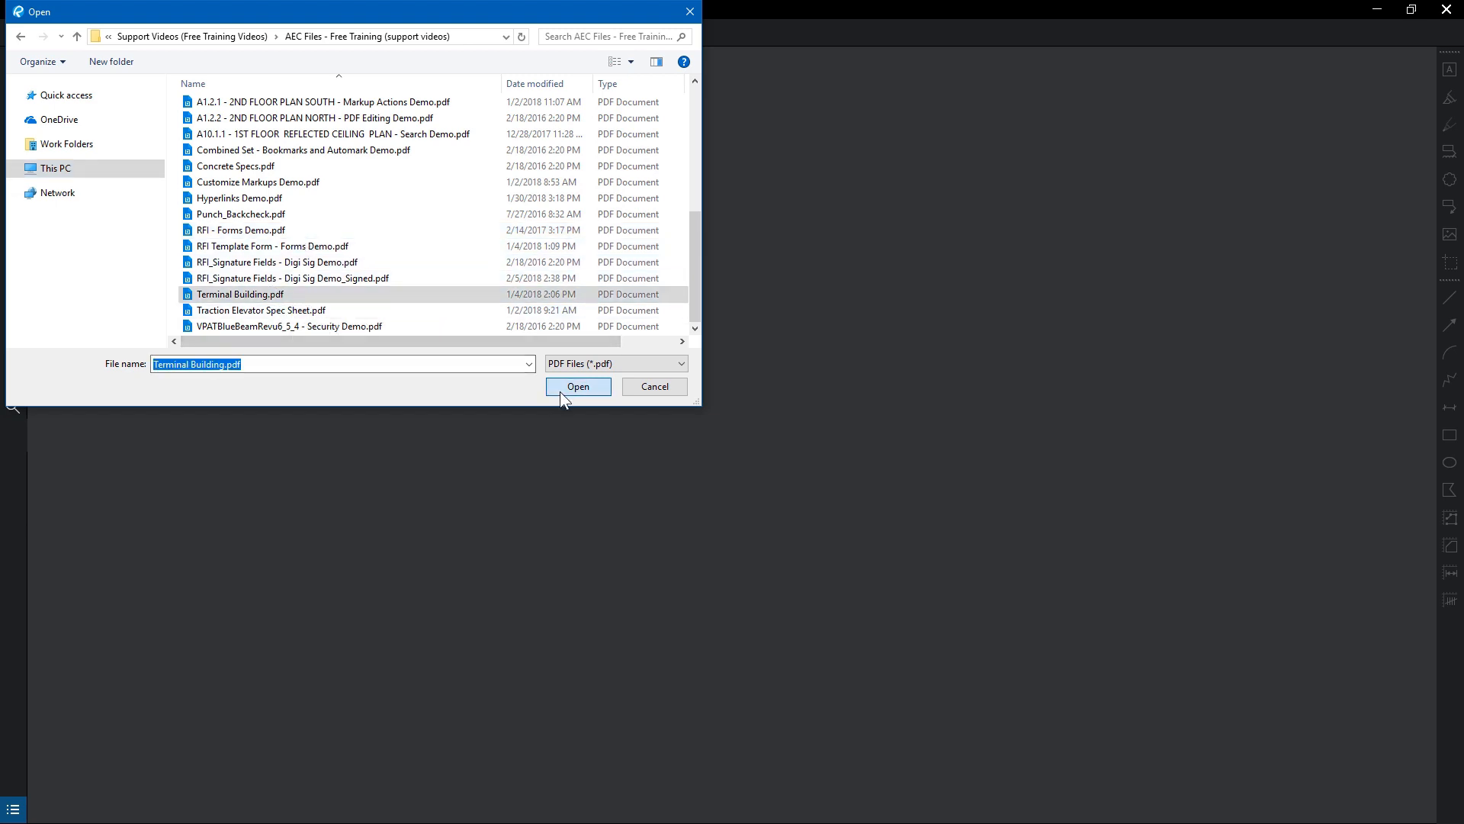
click(577, 386)
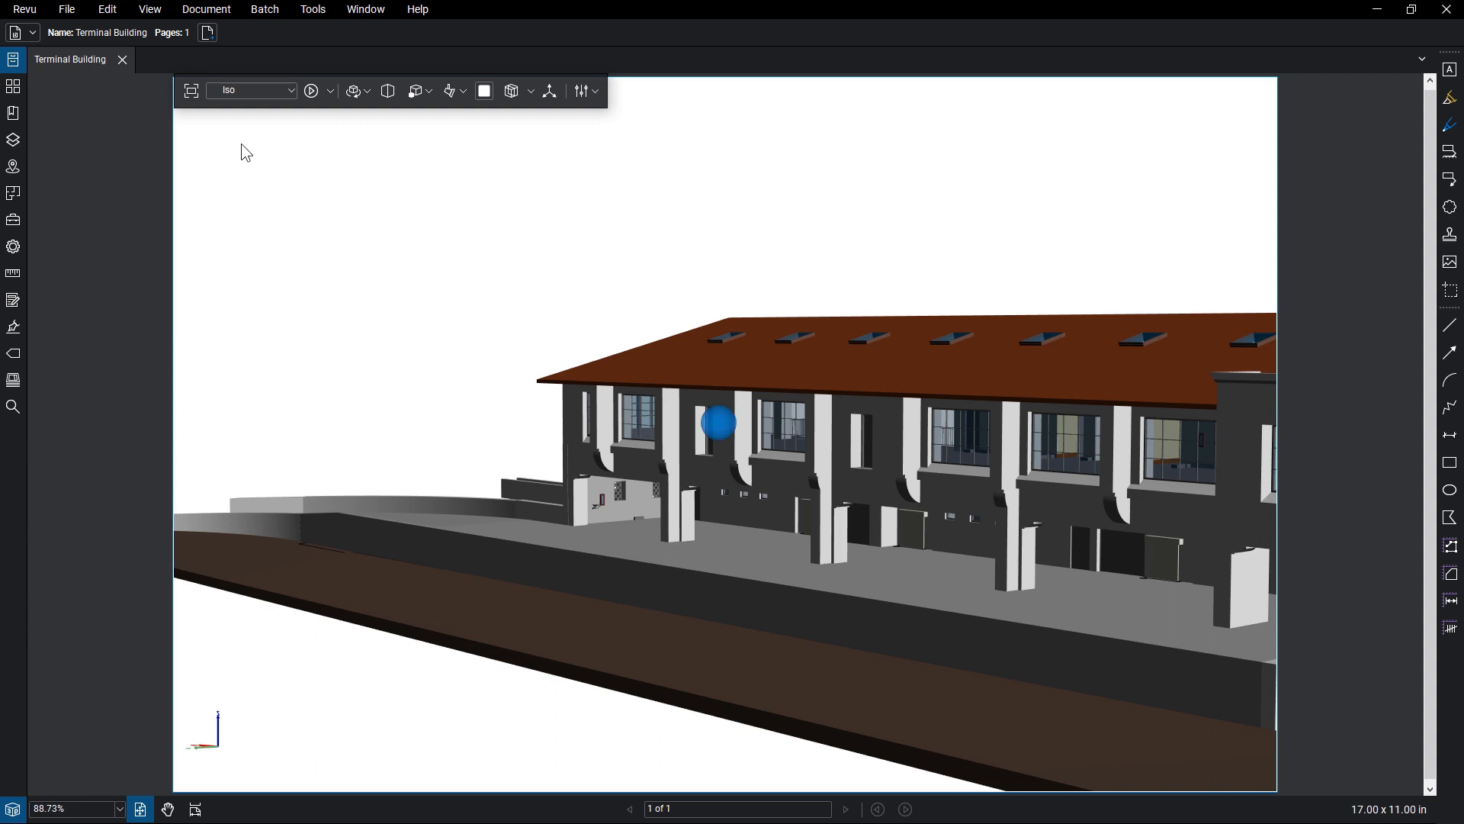
- Navigate into the arched hallway, then choose Manage Views from the saved 3D views list
click(191, 90)
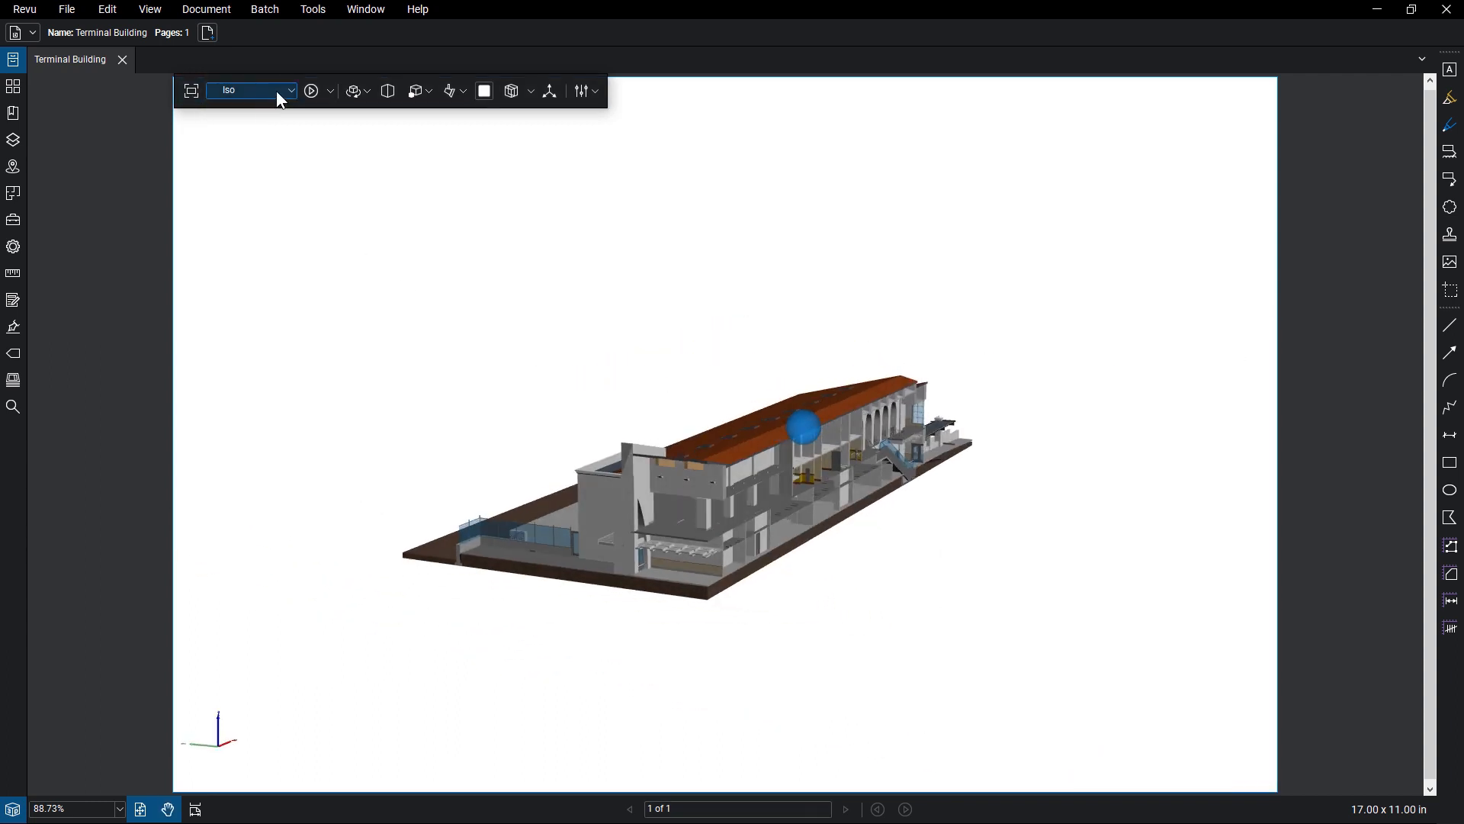
click(290, 90)
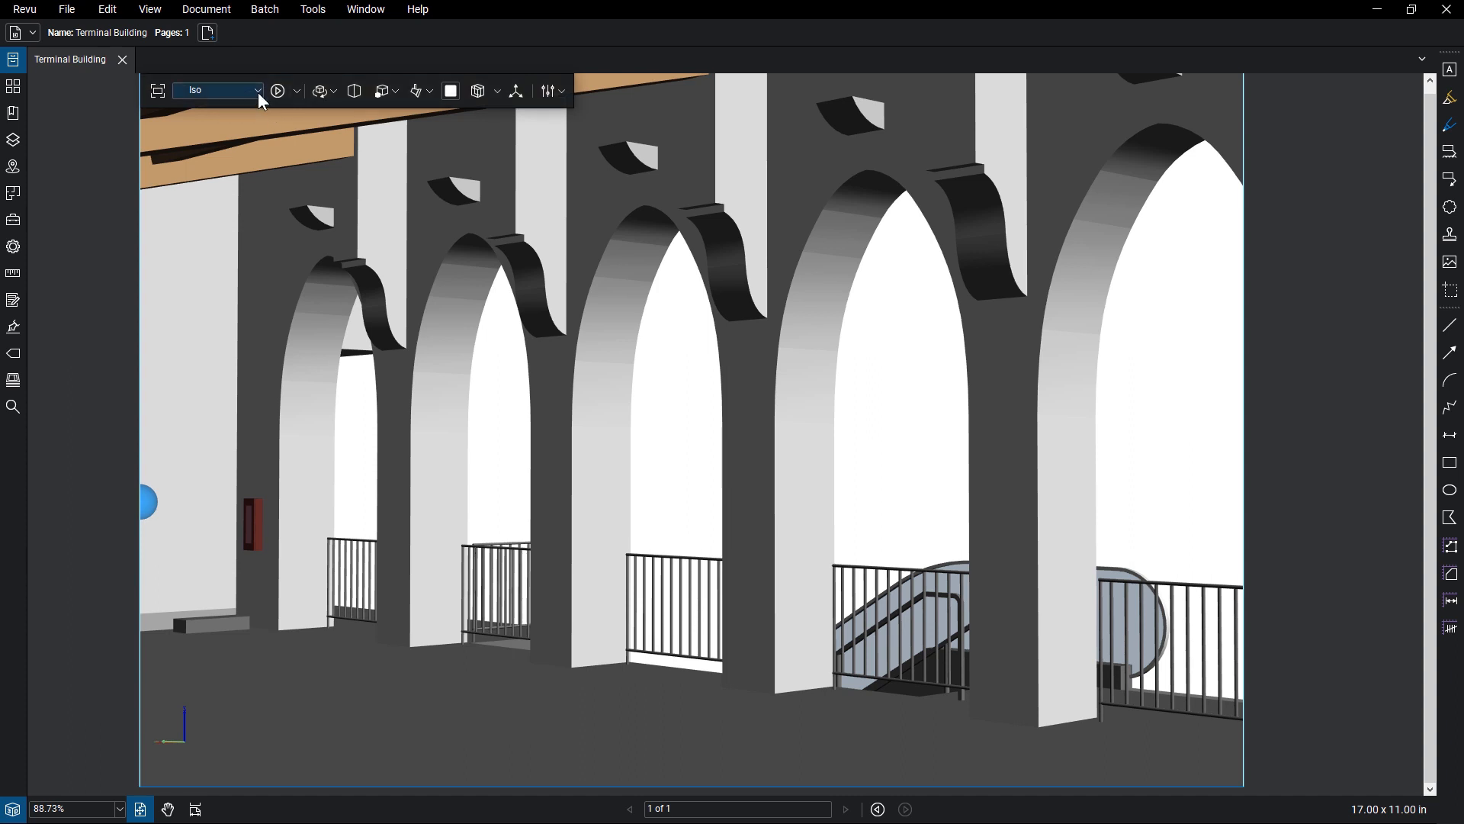
click(218, 90)
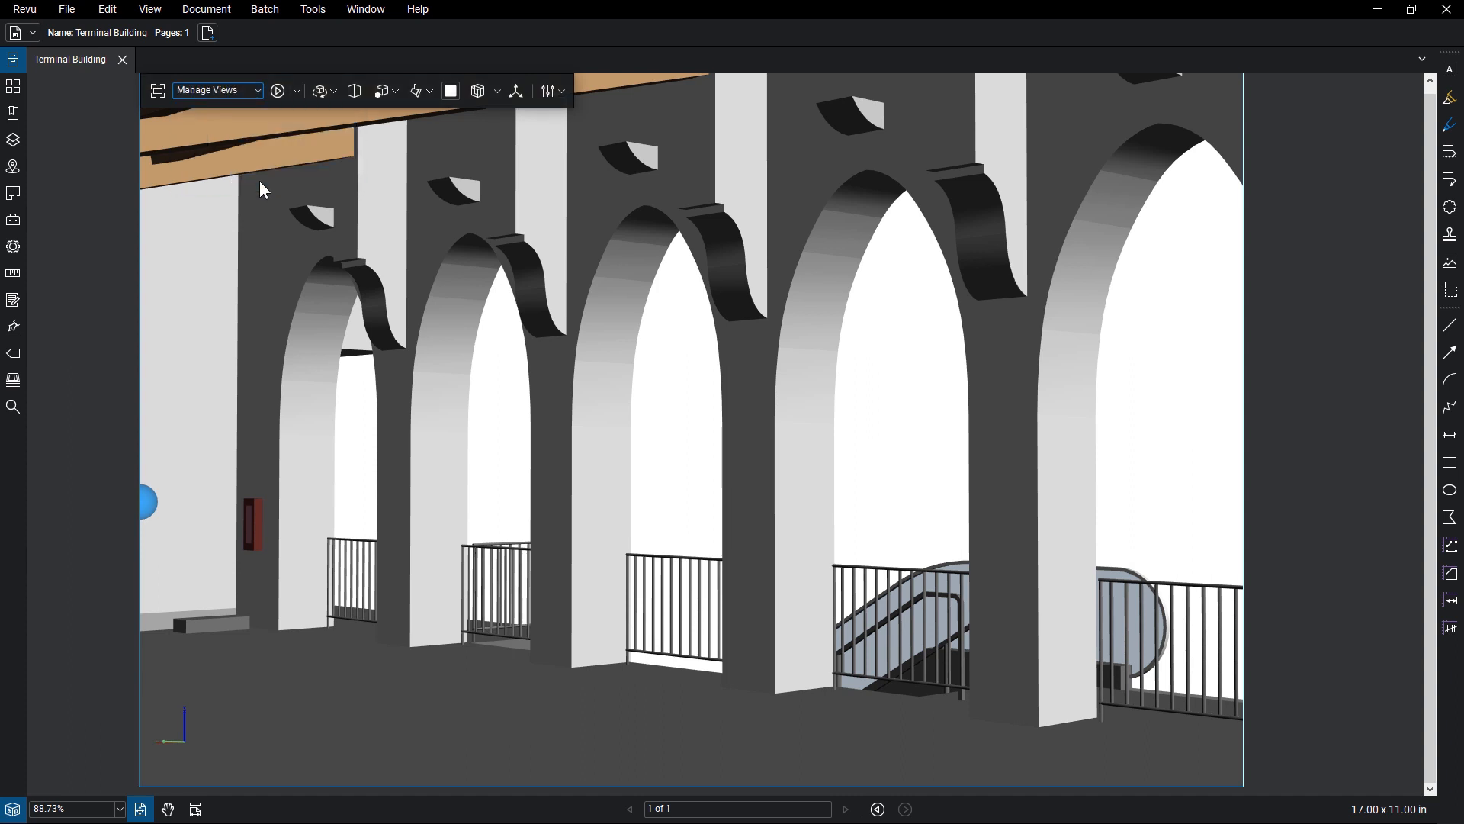
click(217, 89)
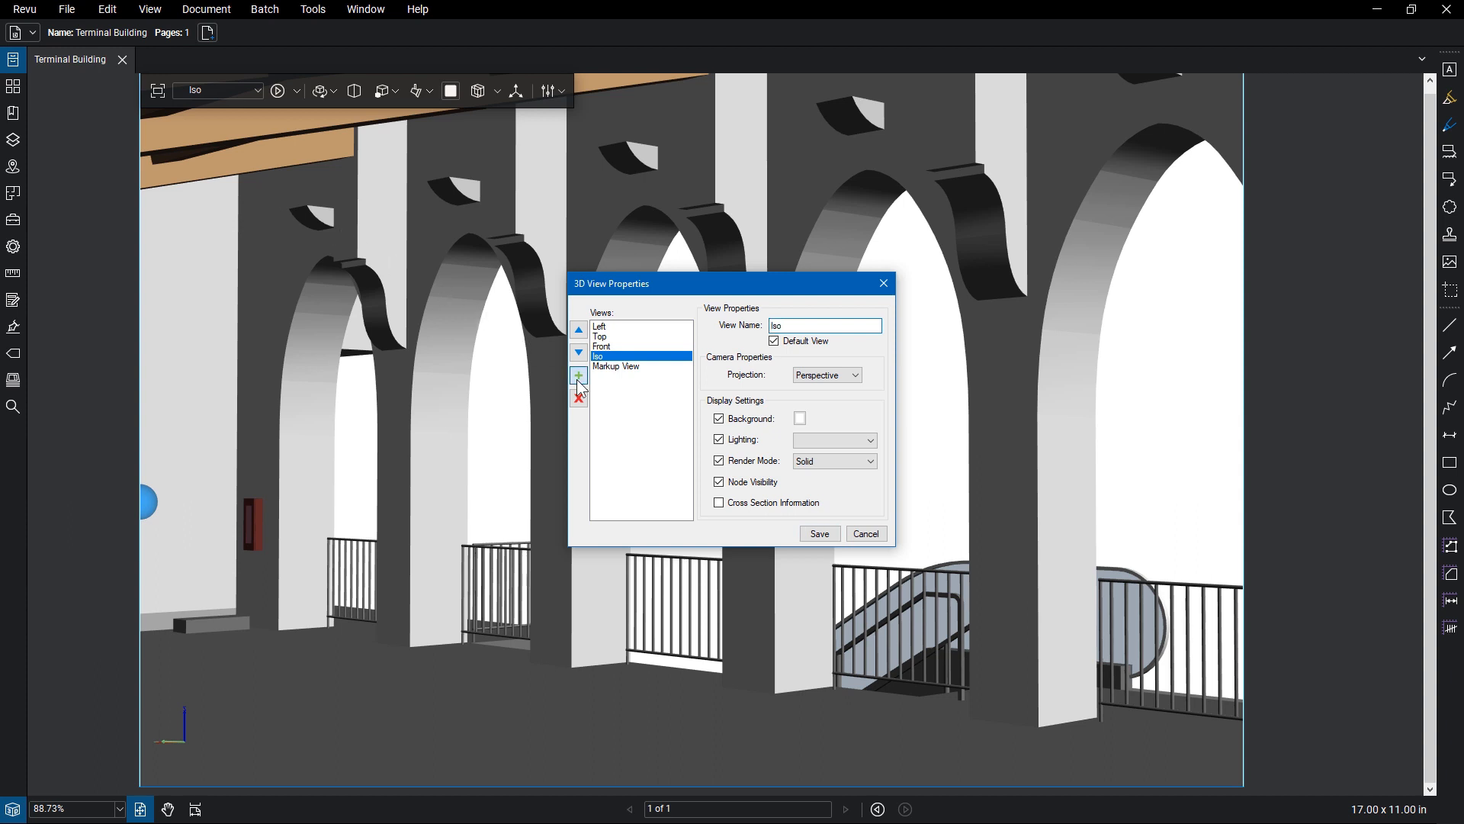
- Add a new 3D view from the current camera named Hallway and save it
click(578, 377)
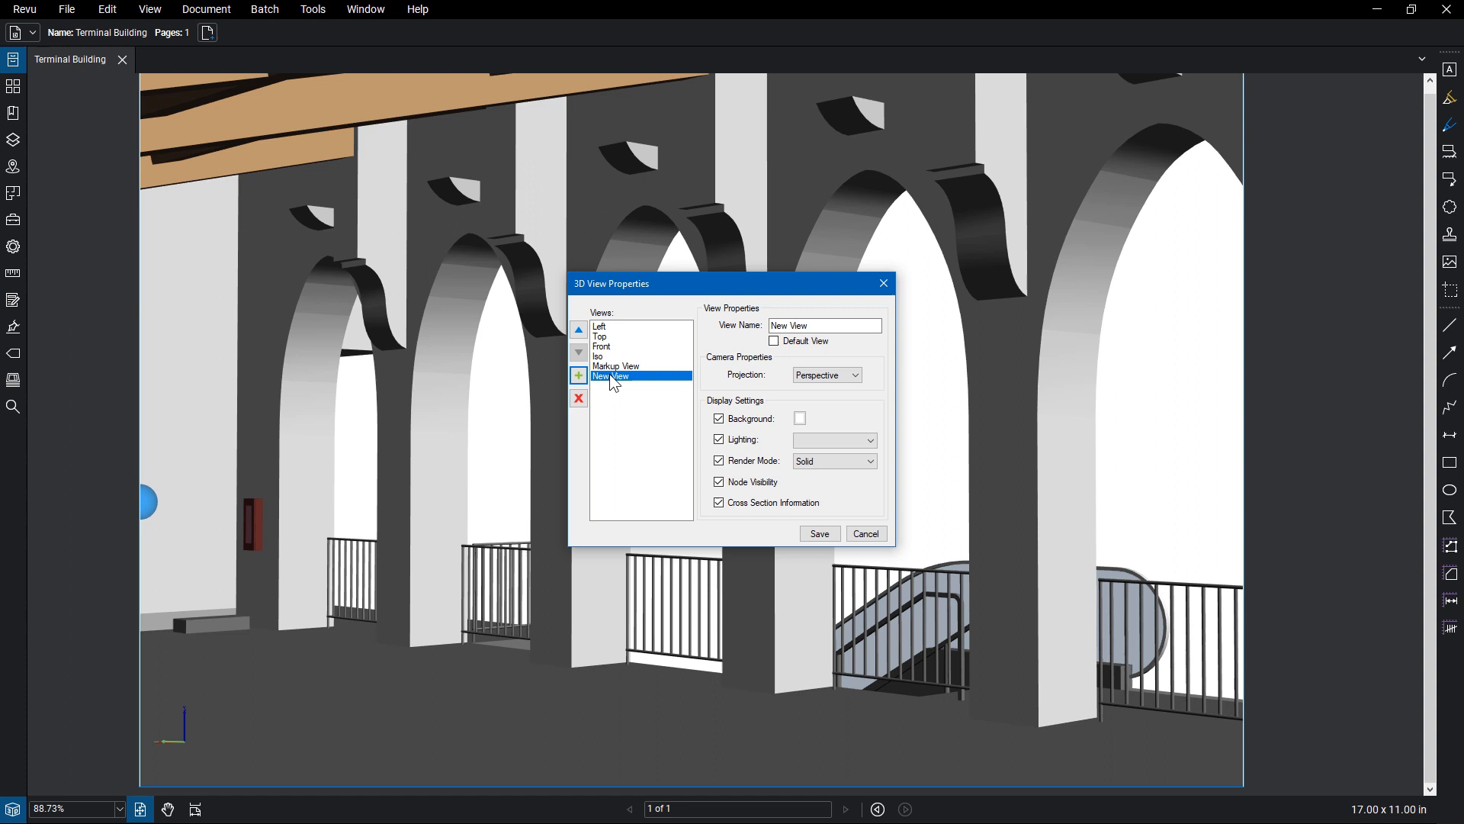
text(Hallway)
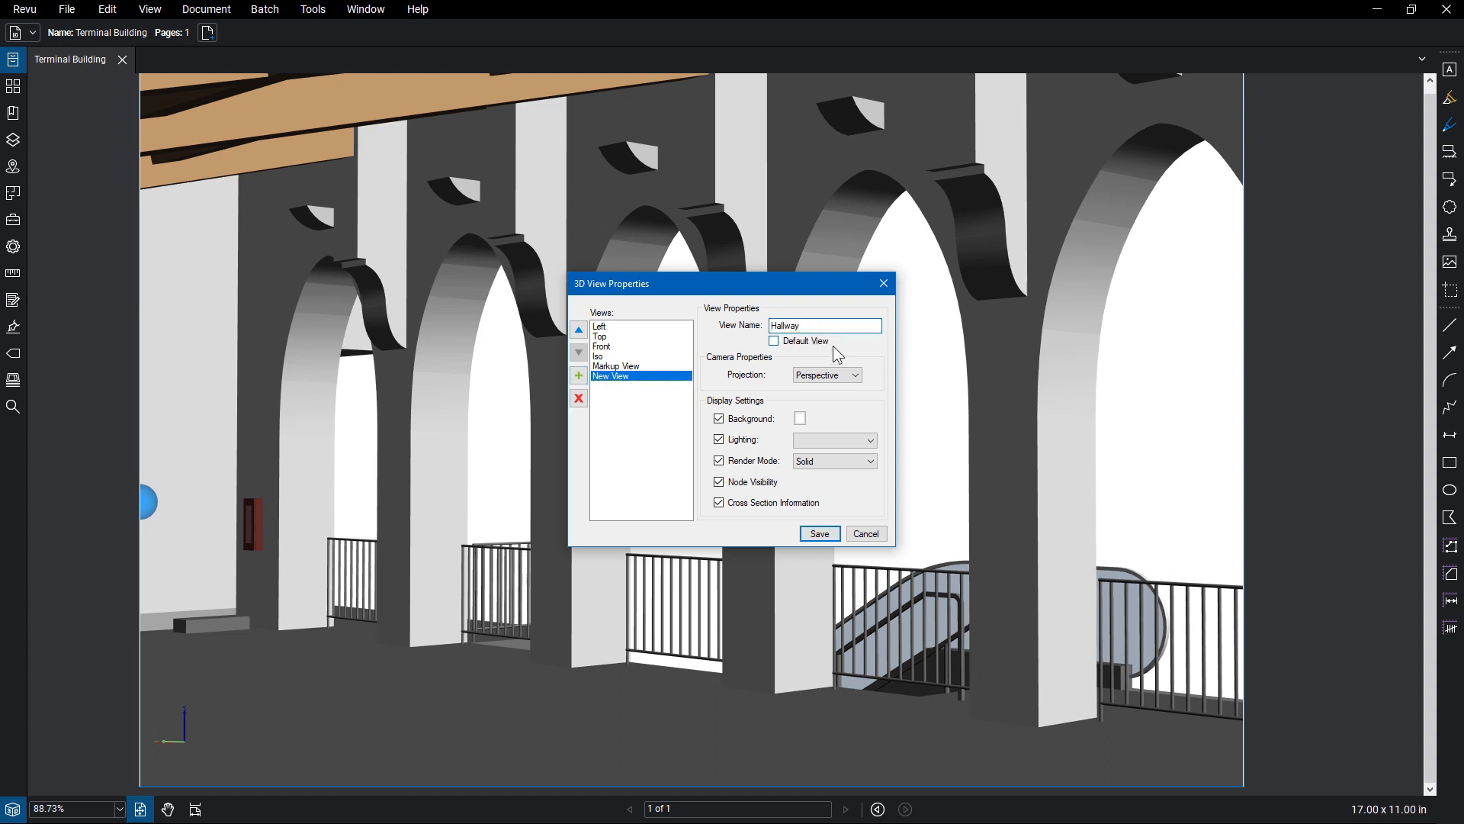
click(852, 375)
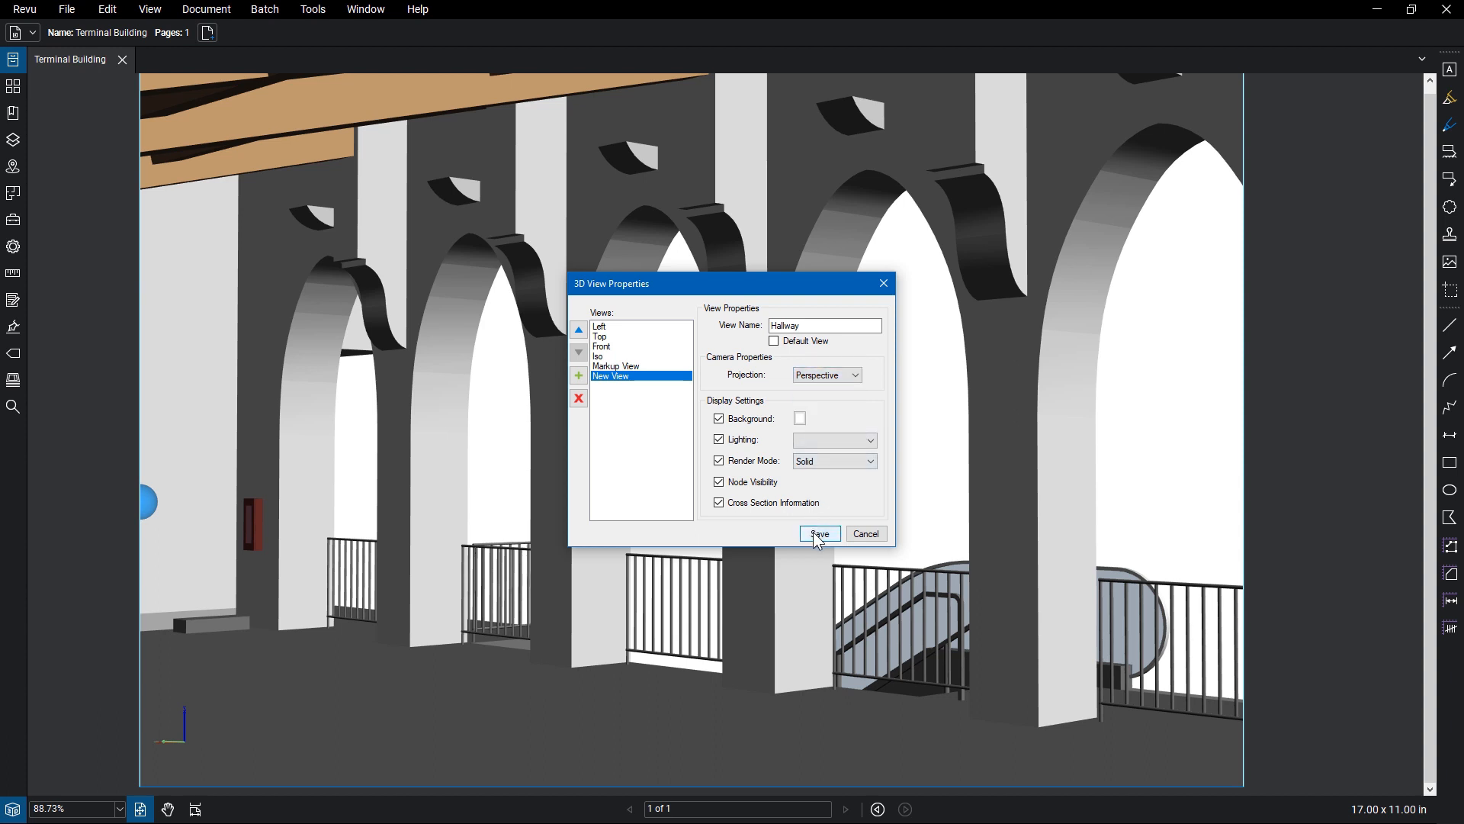
click(818, 534)
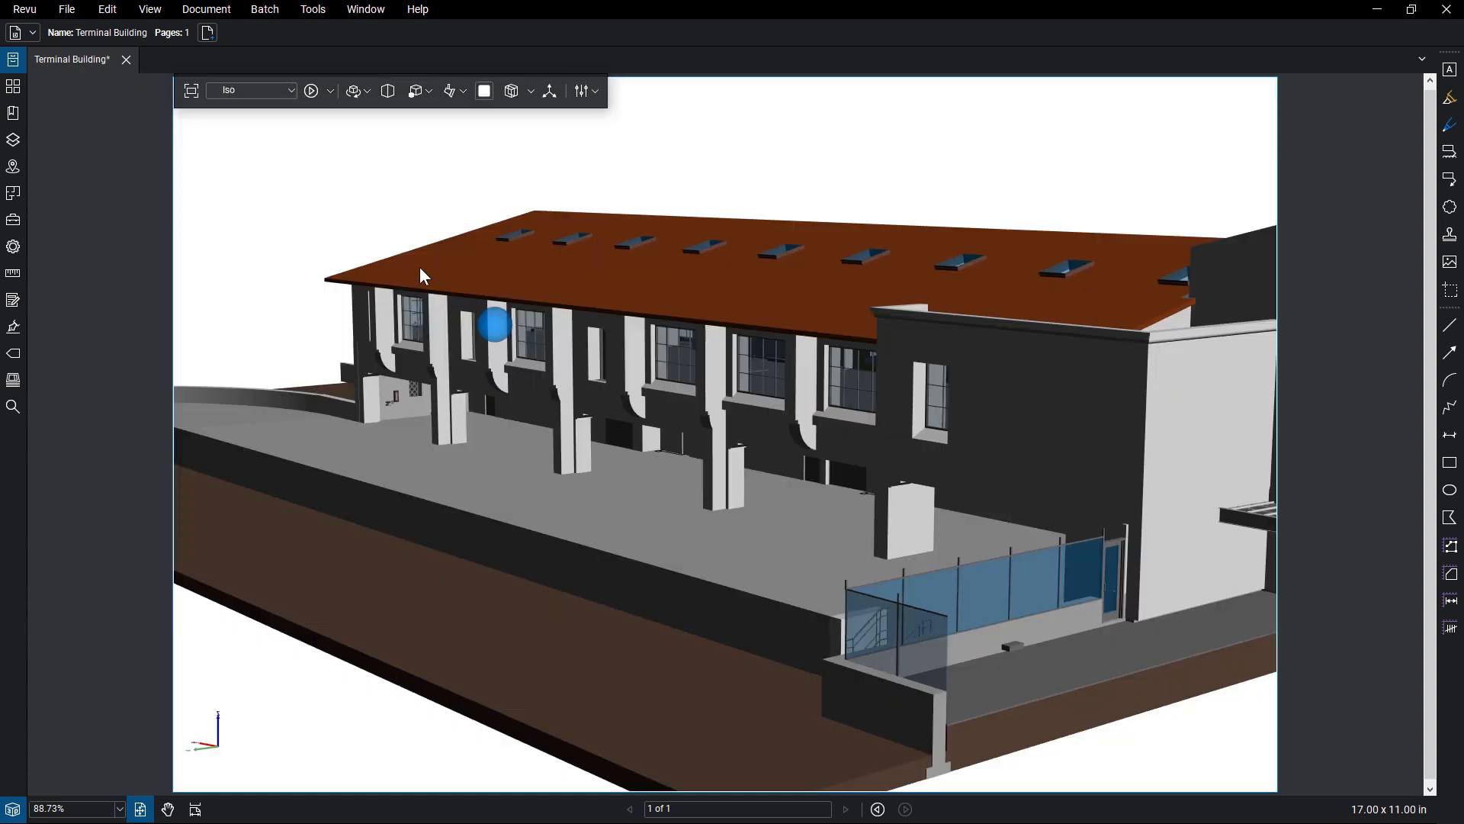
- Switch among the 3D navigation modes and reorient the terminal building slightly
click(366, 90)
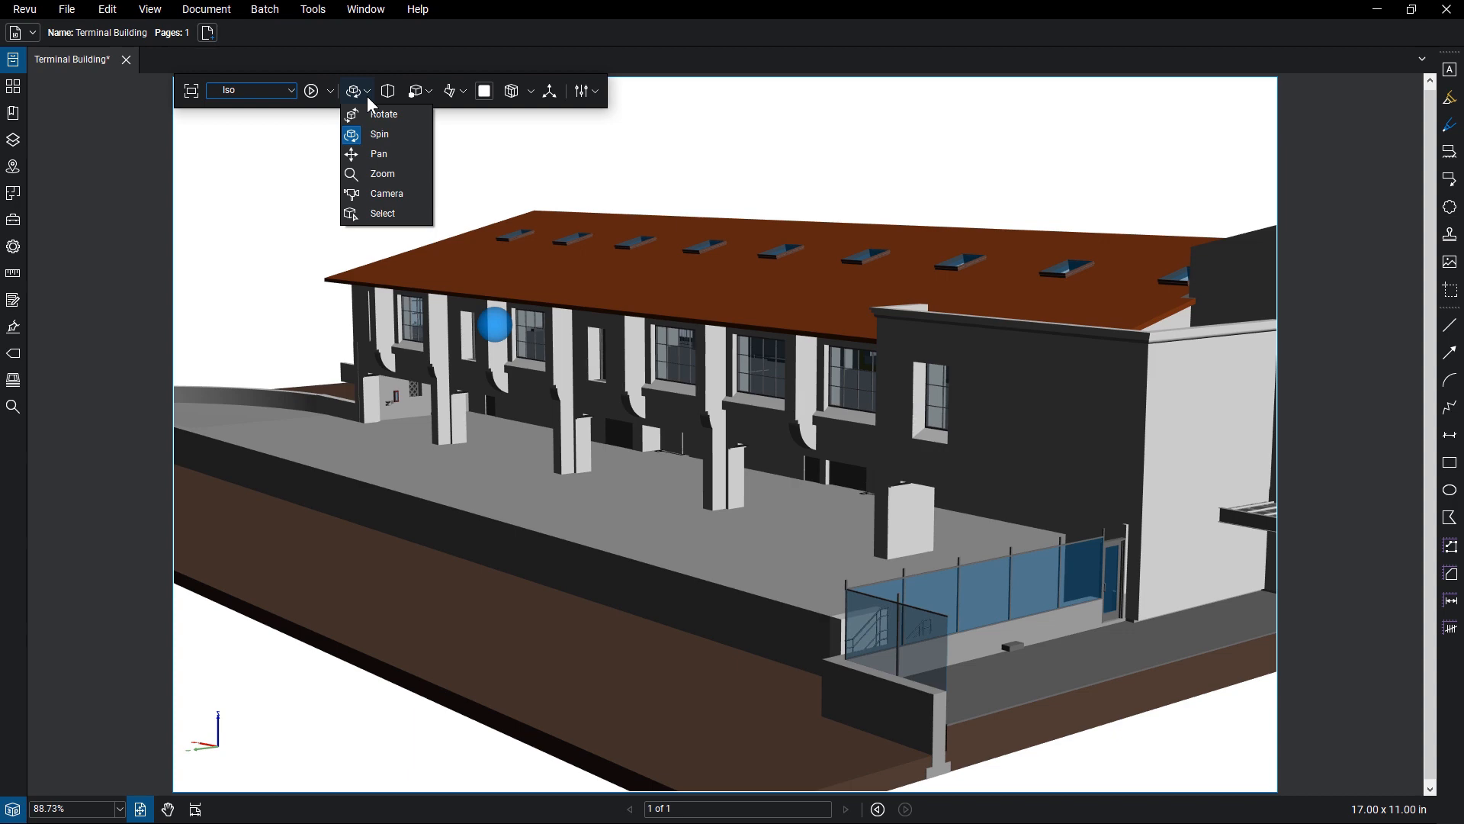
click(352, 90)
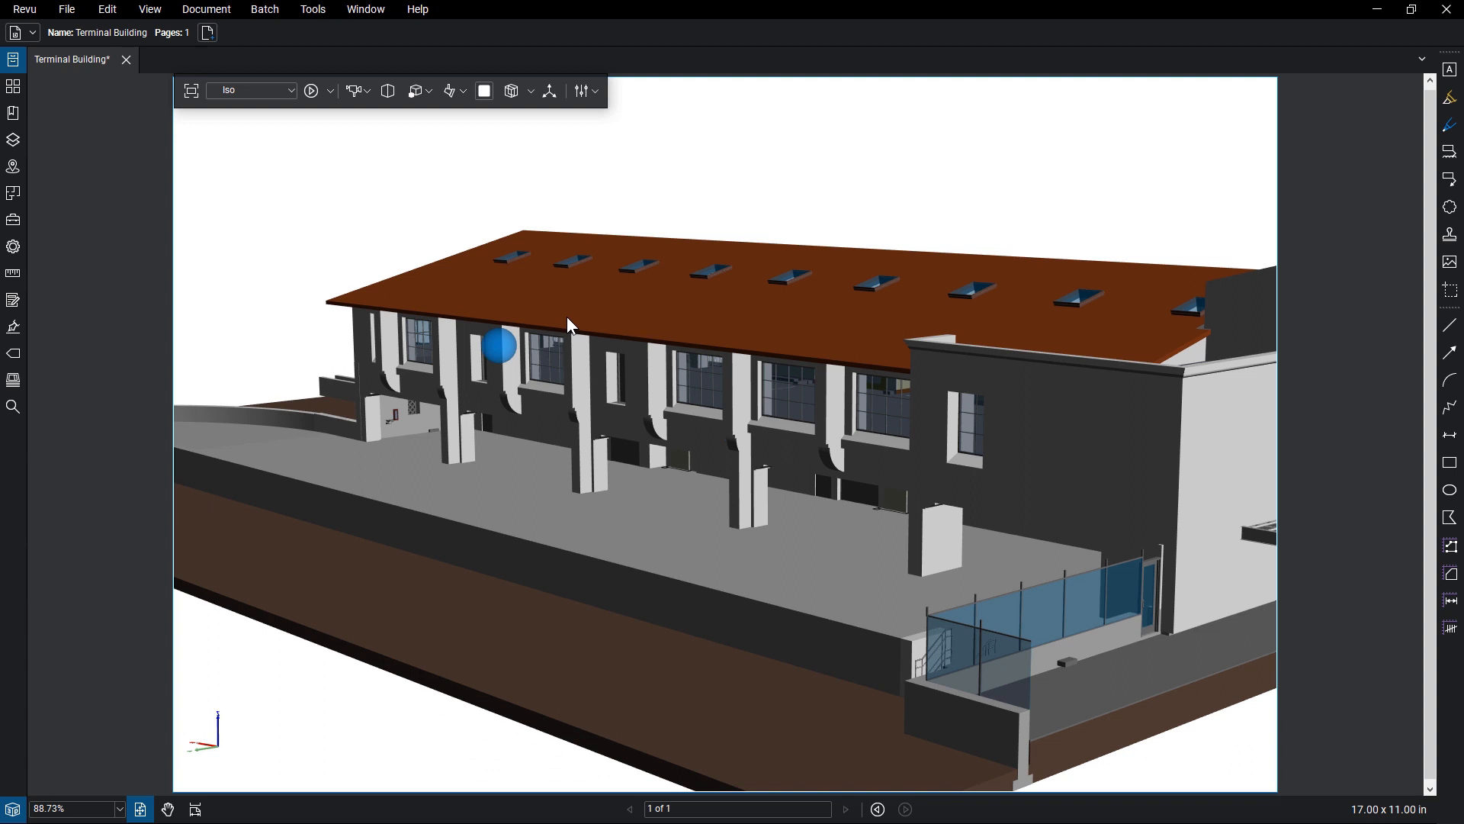
click(352, 90)
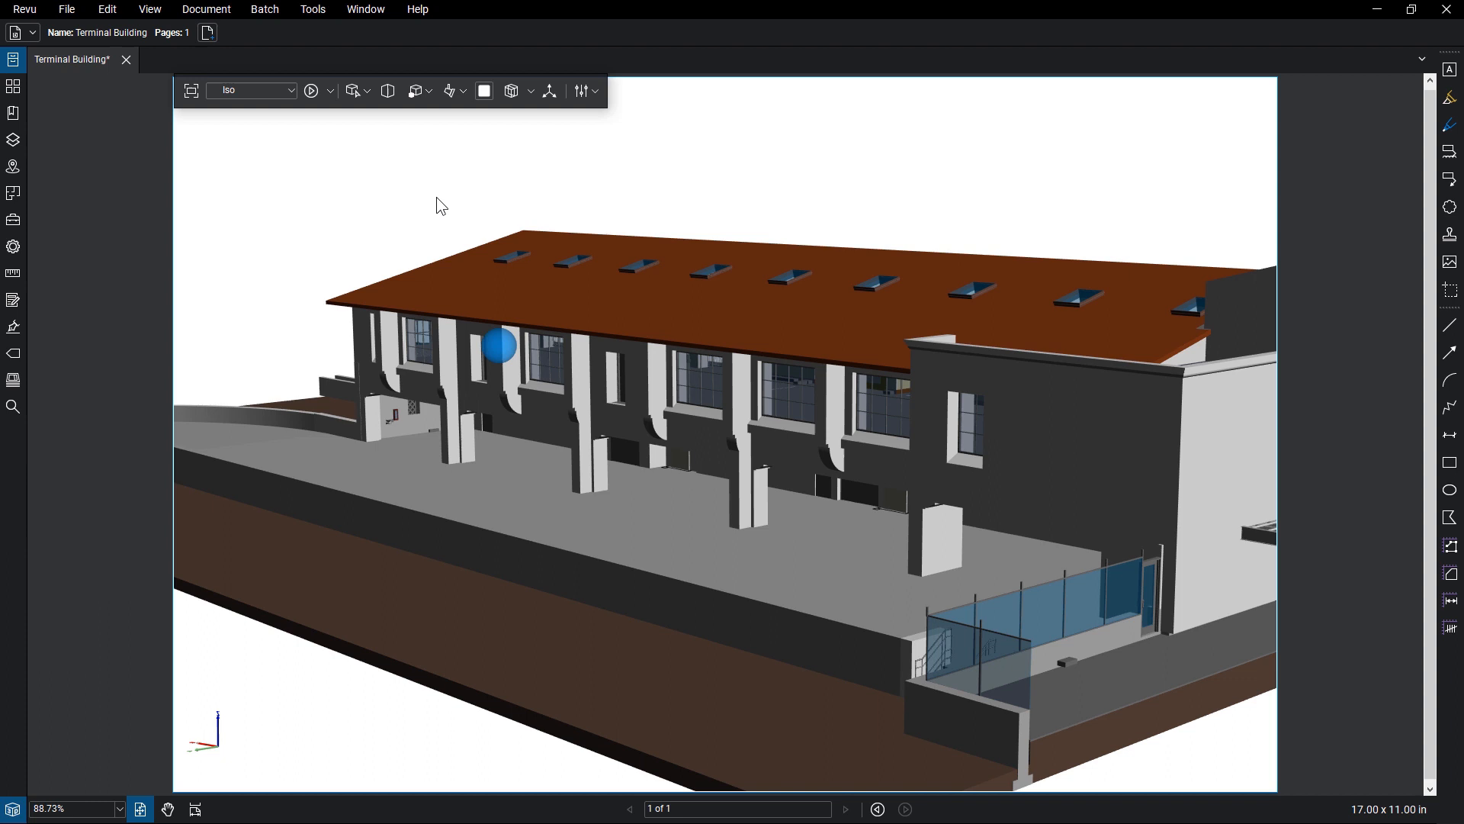
click(386, 90)
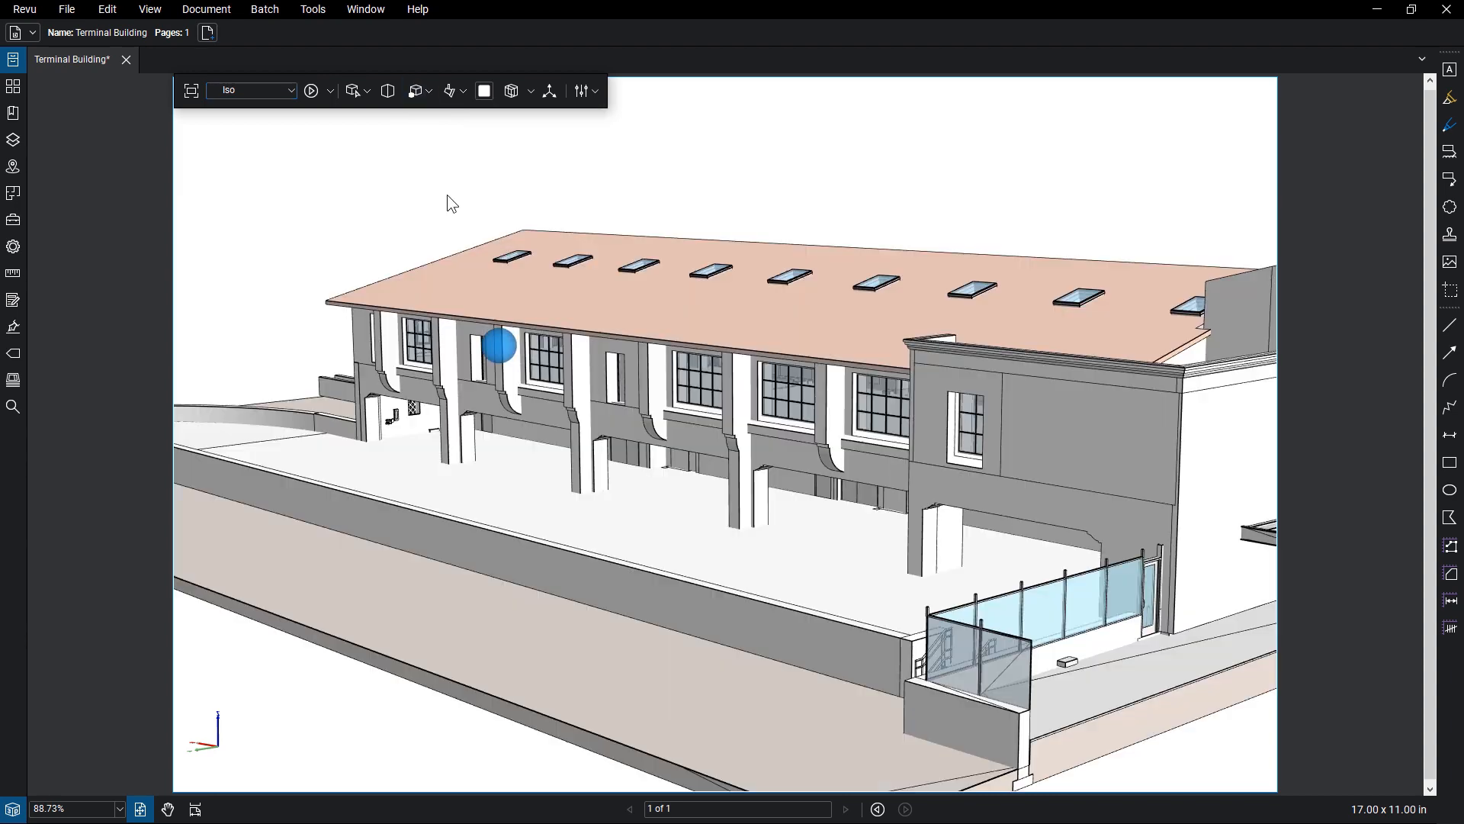
click(415, 90)
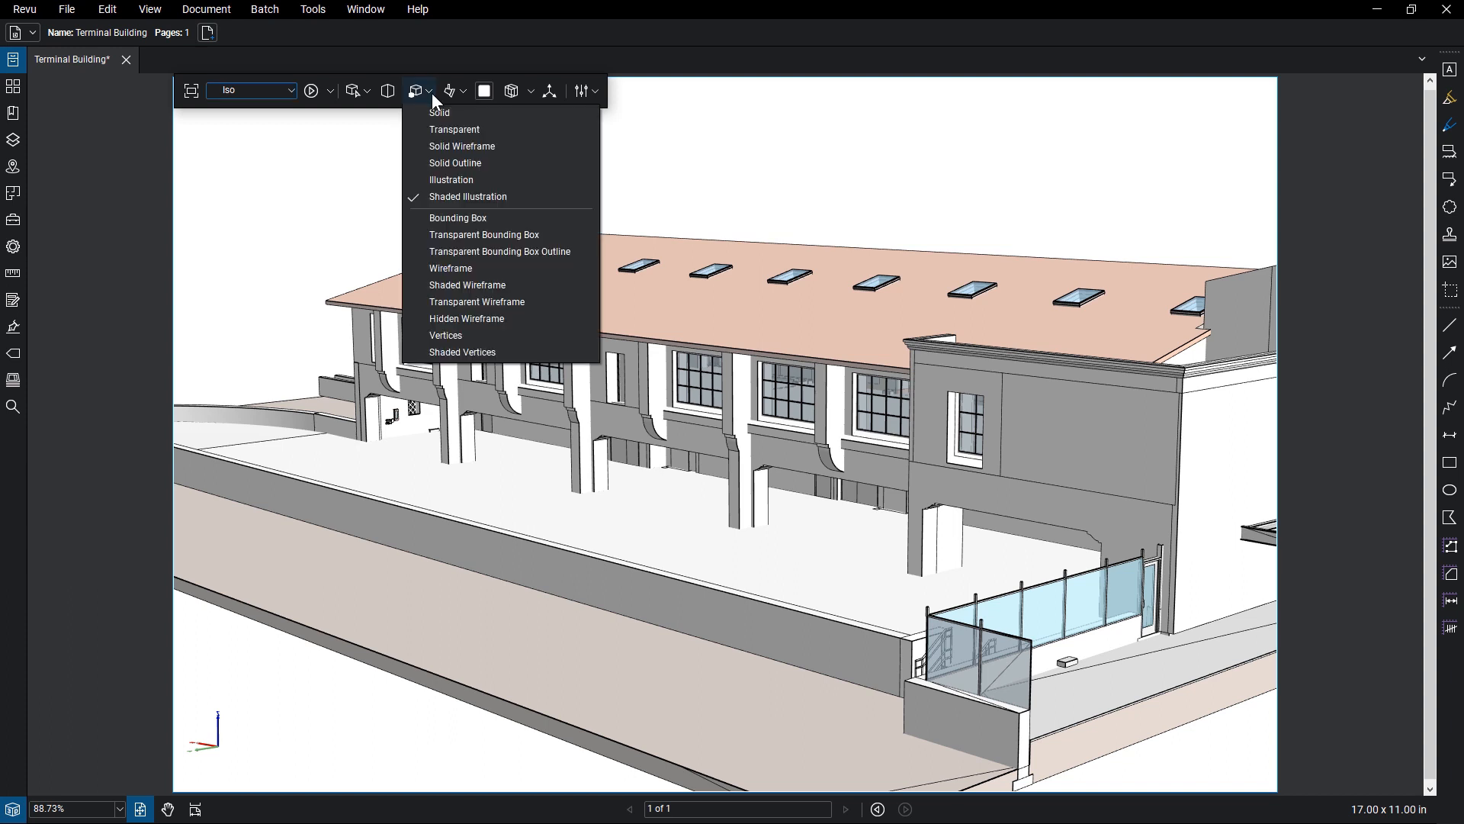
click(452, 90)
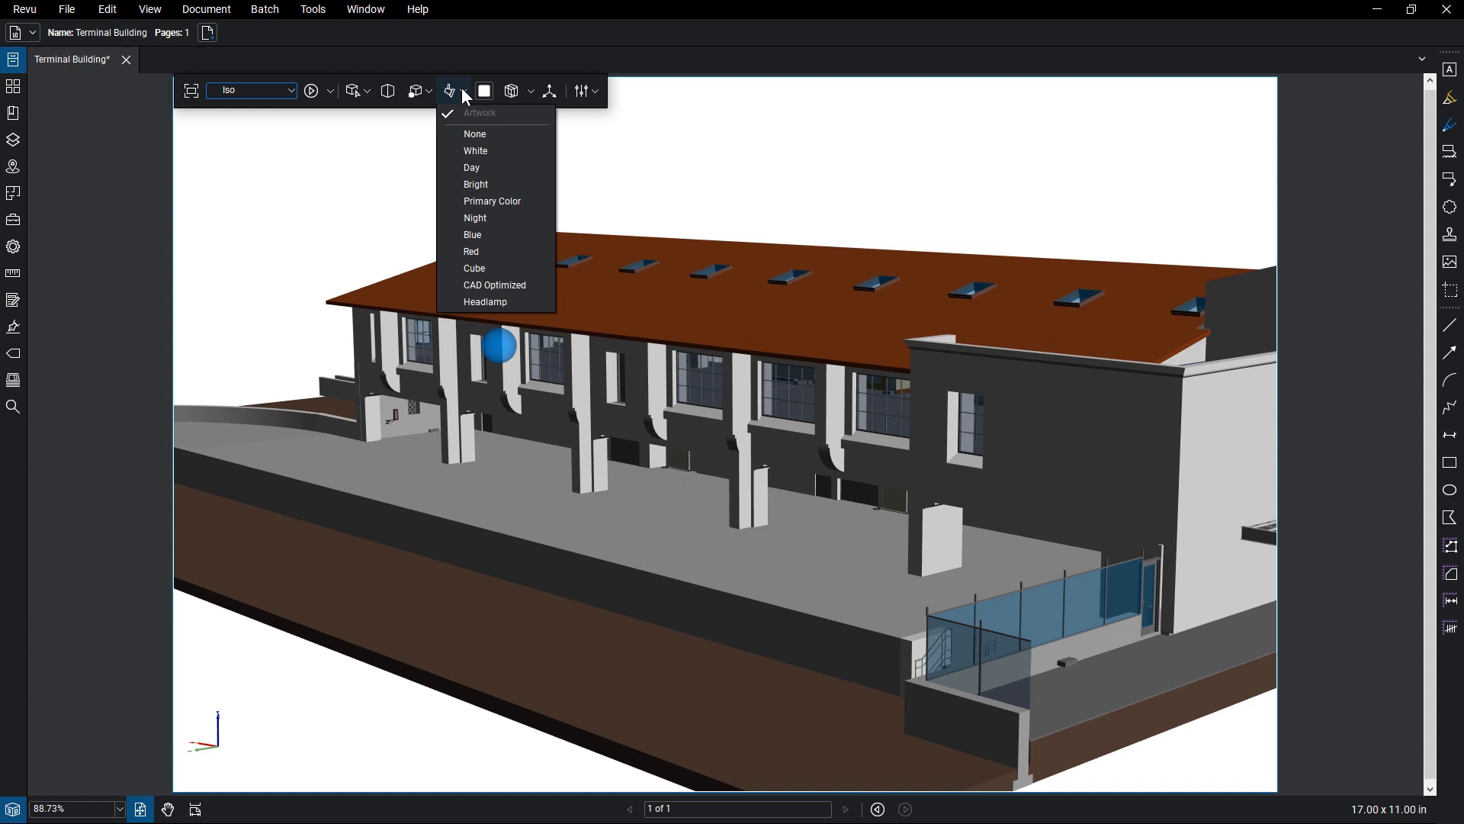
click(448, 90)
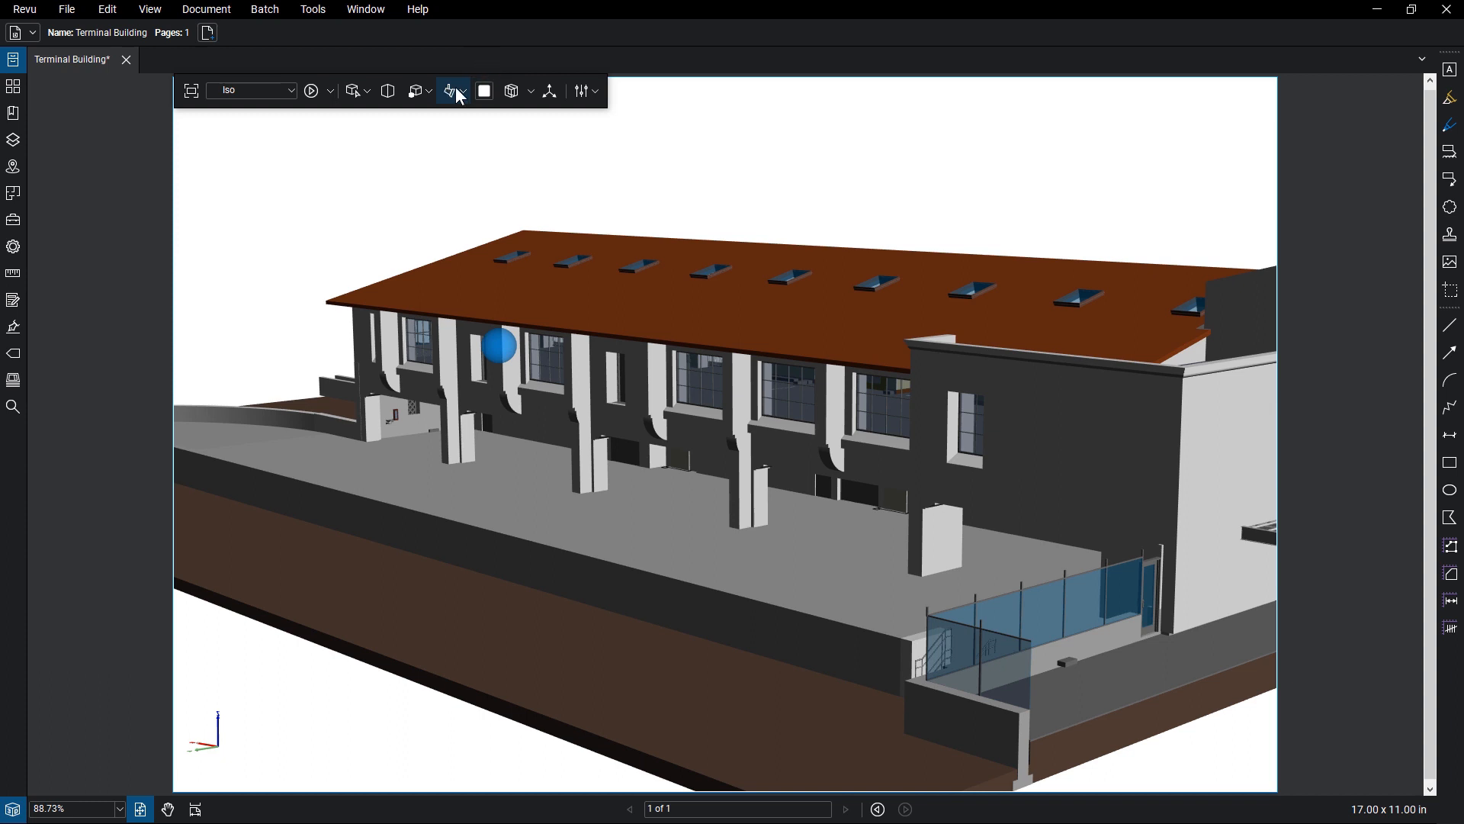
click(450, 90)
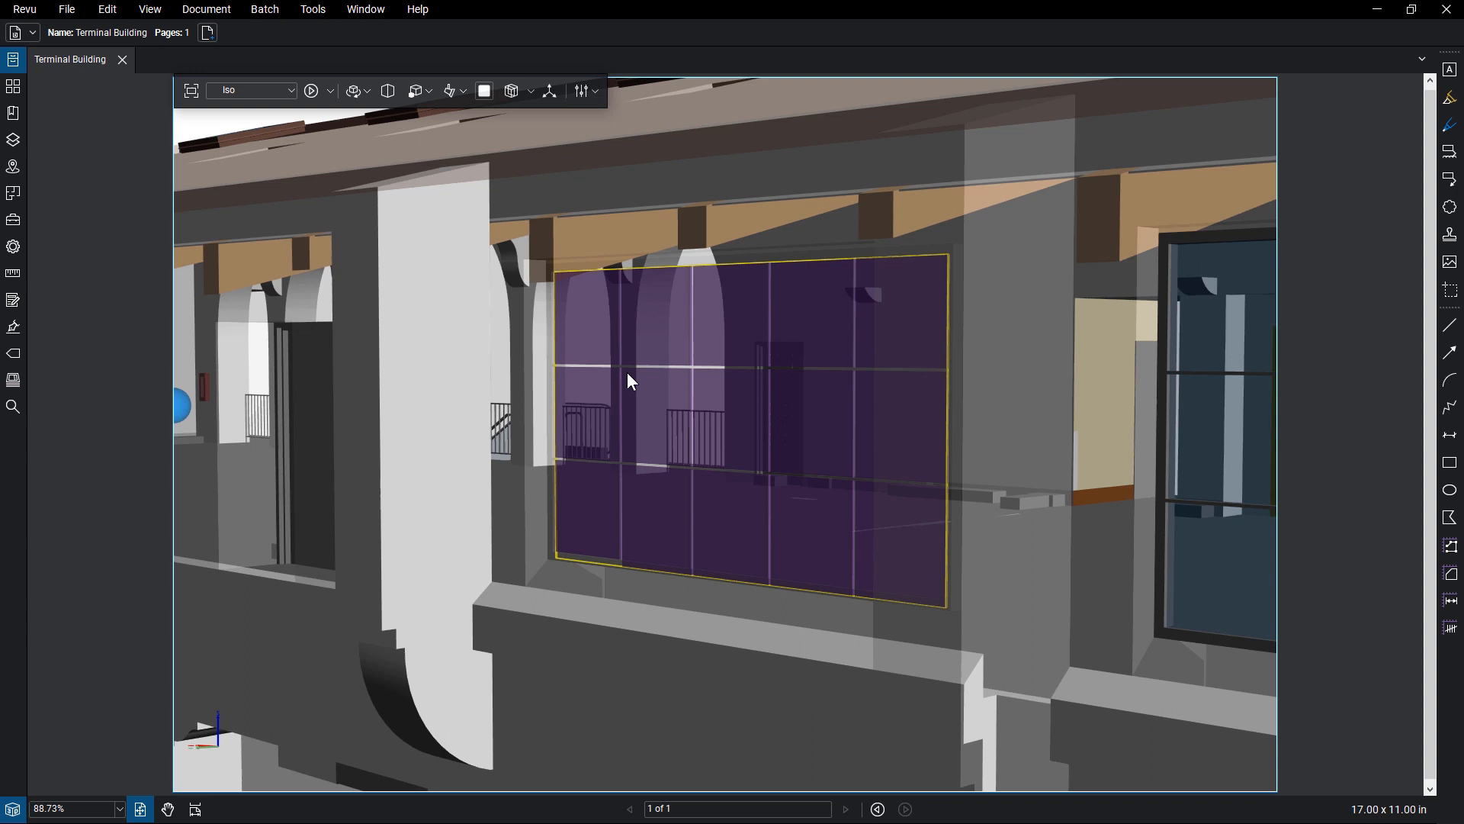
- Select the cross-section plane through the hallway wall and show further 3D tool options
click(549, 90)
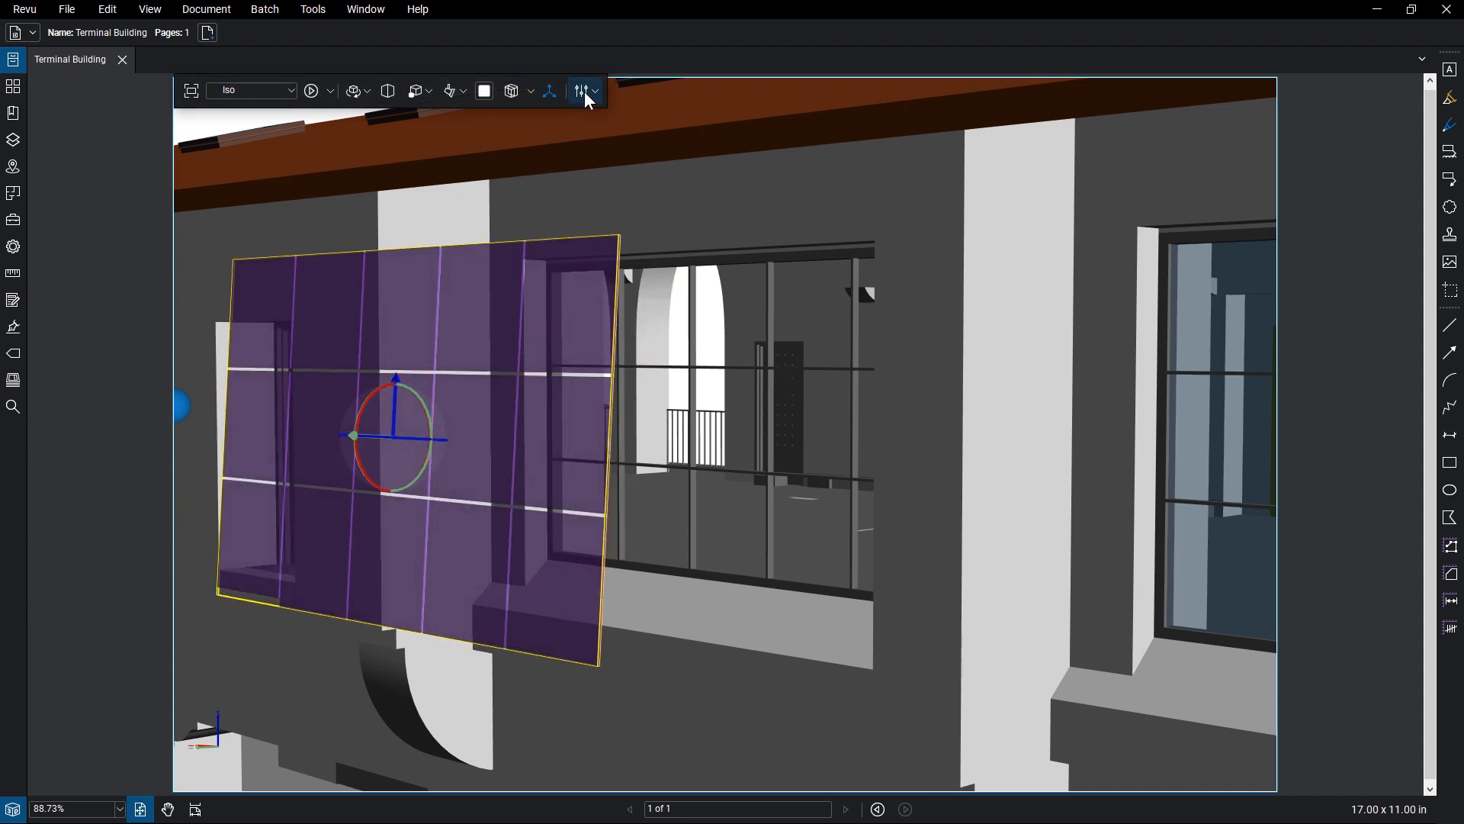
click(594, 90)
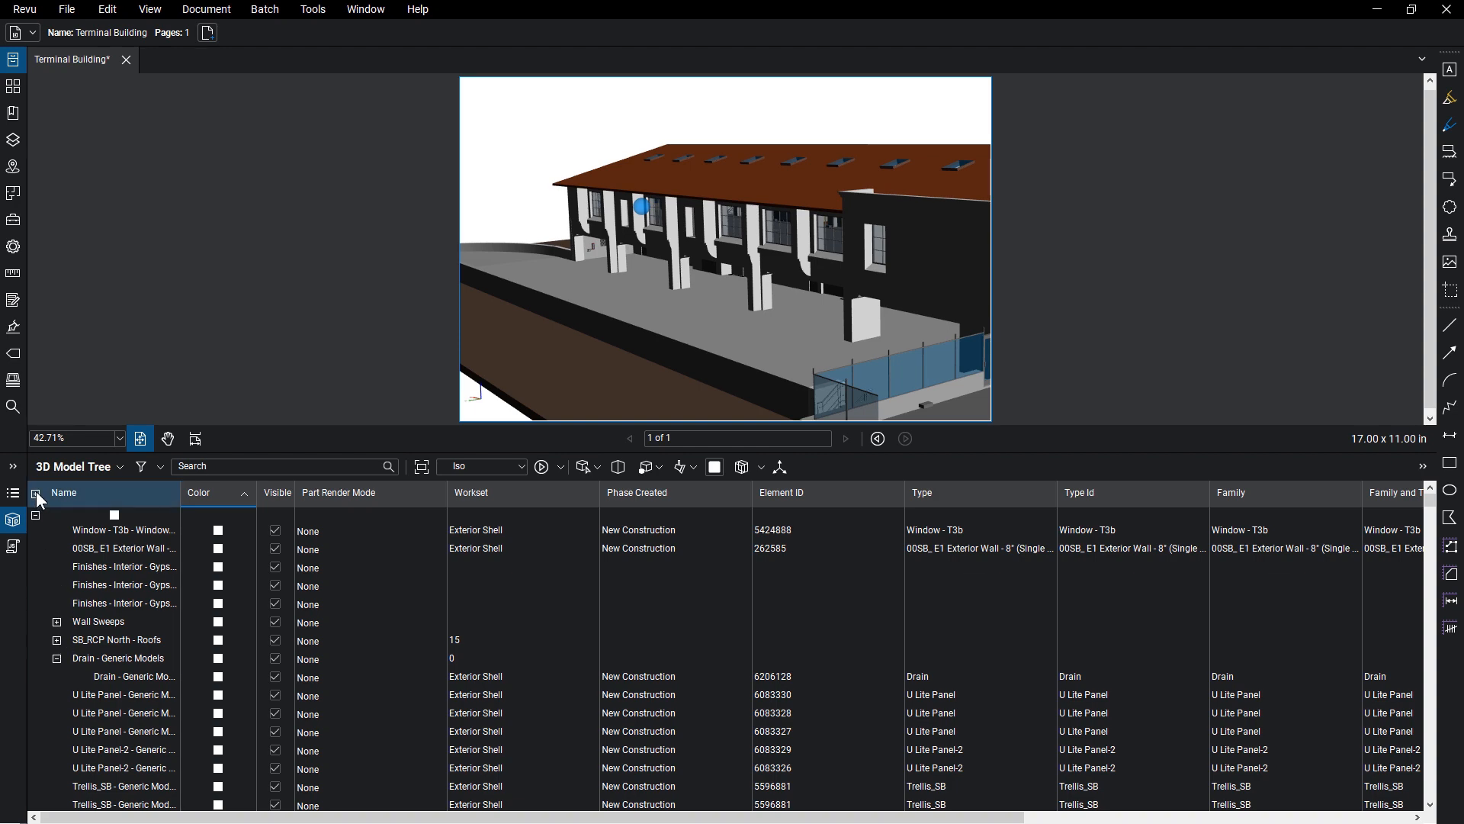
- Expand all model tree groups and search for element ID 417296 - 6
click(56, 621)
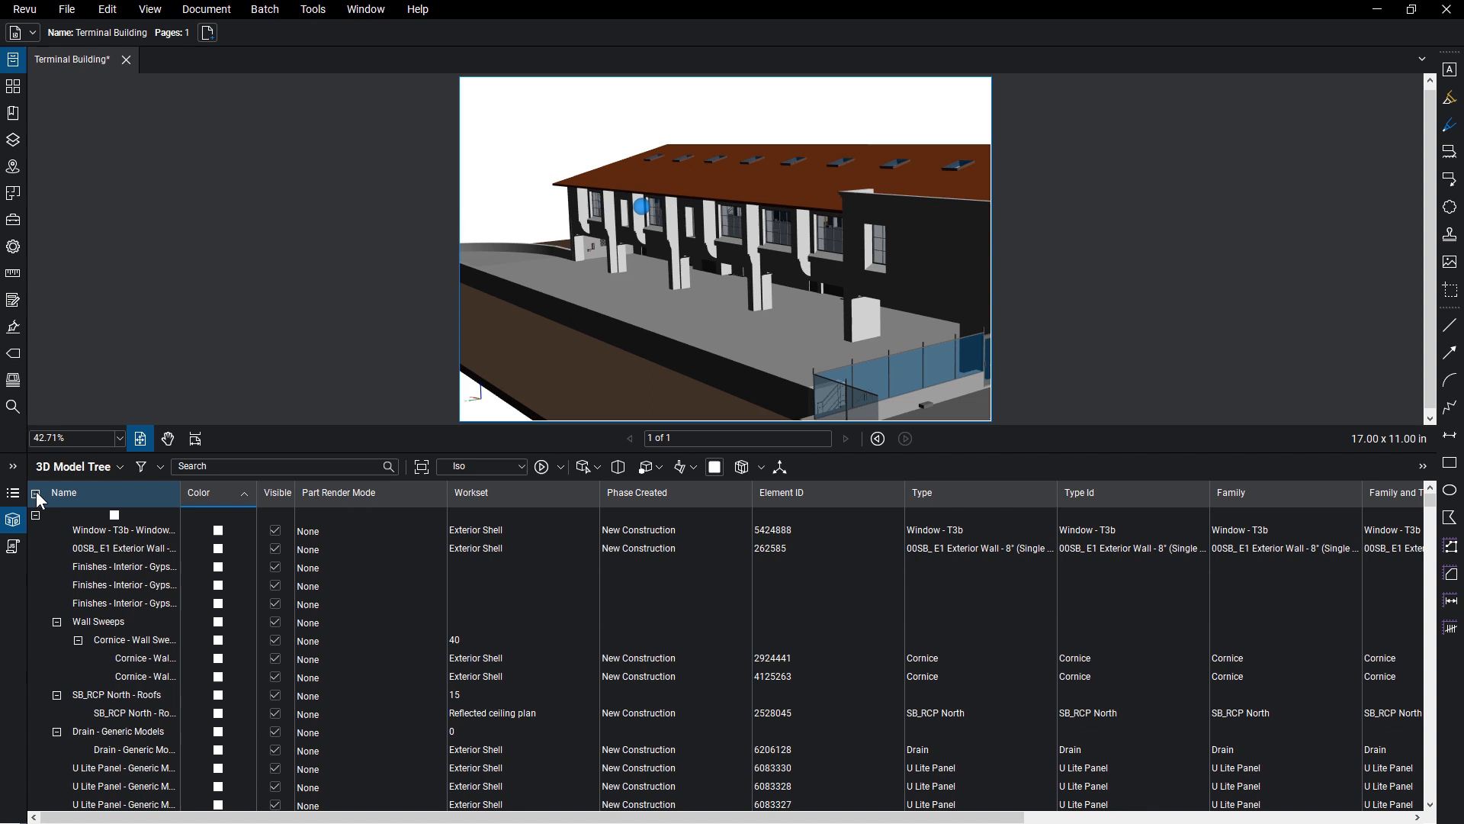
mouse_move(101, 494)
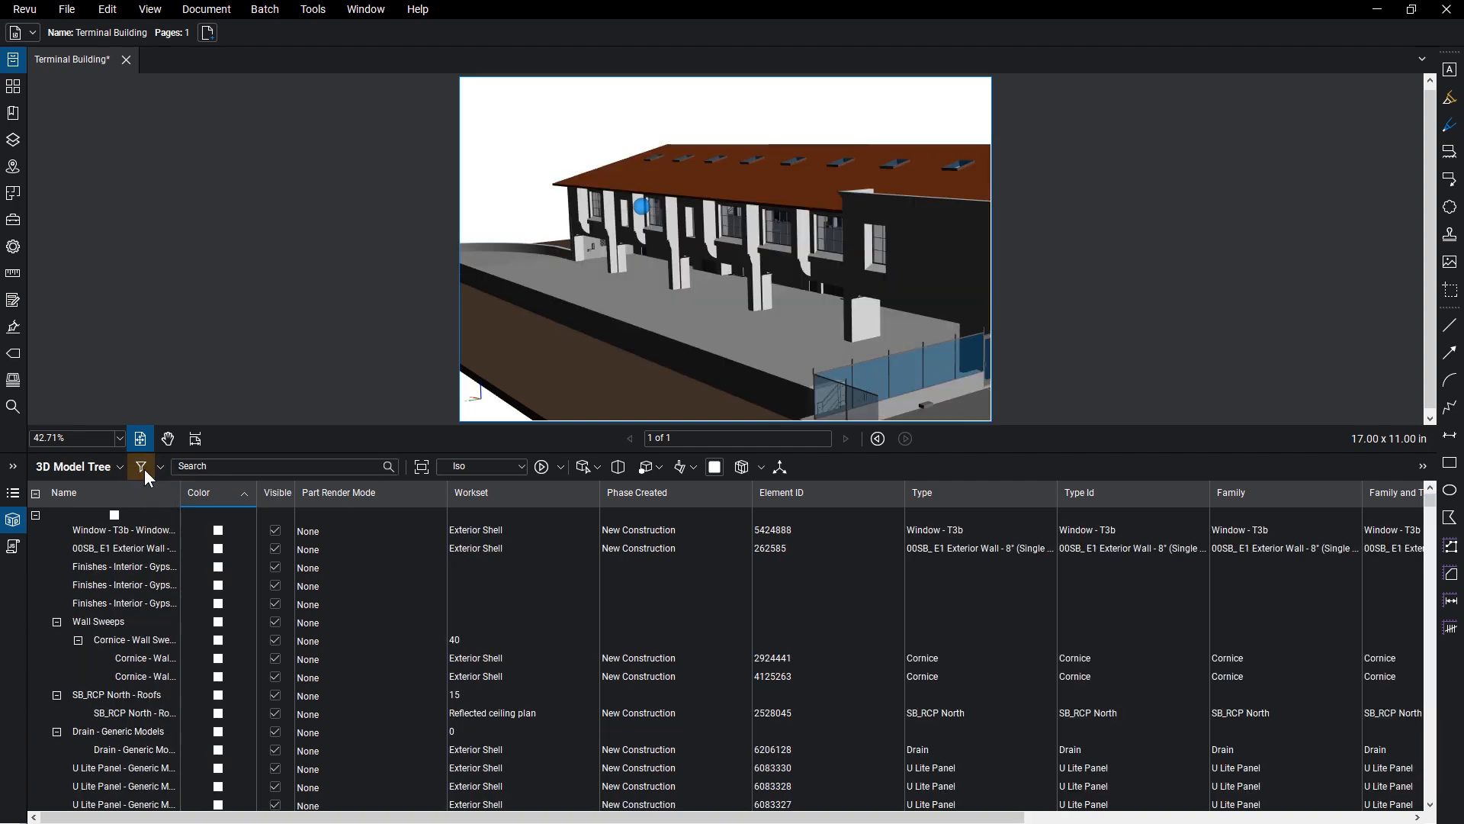
text(417296 - 6)
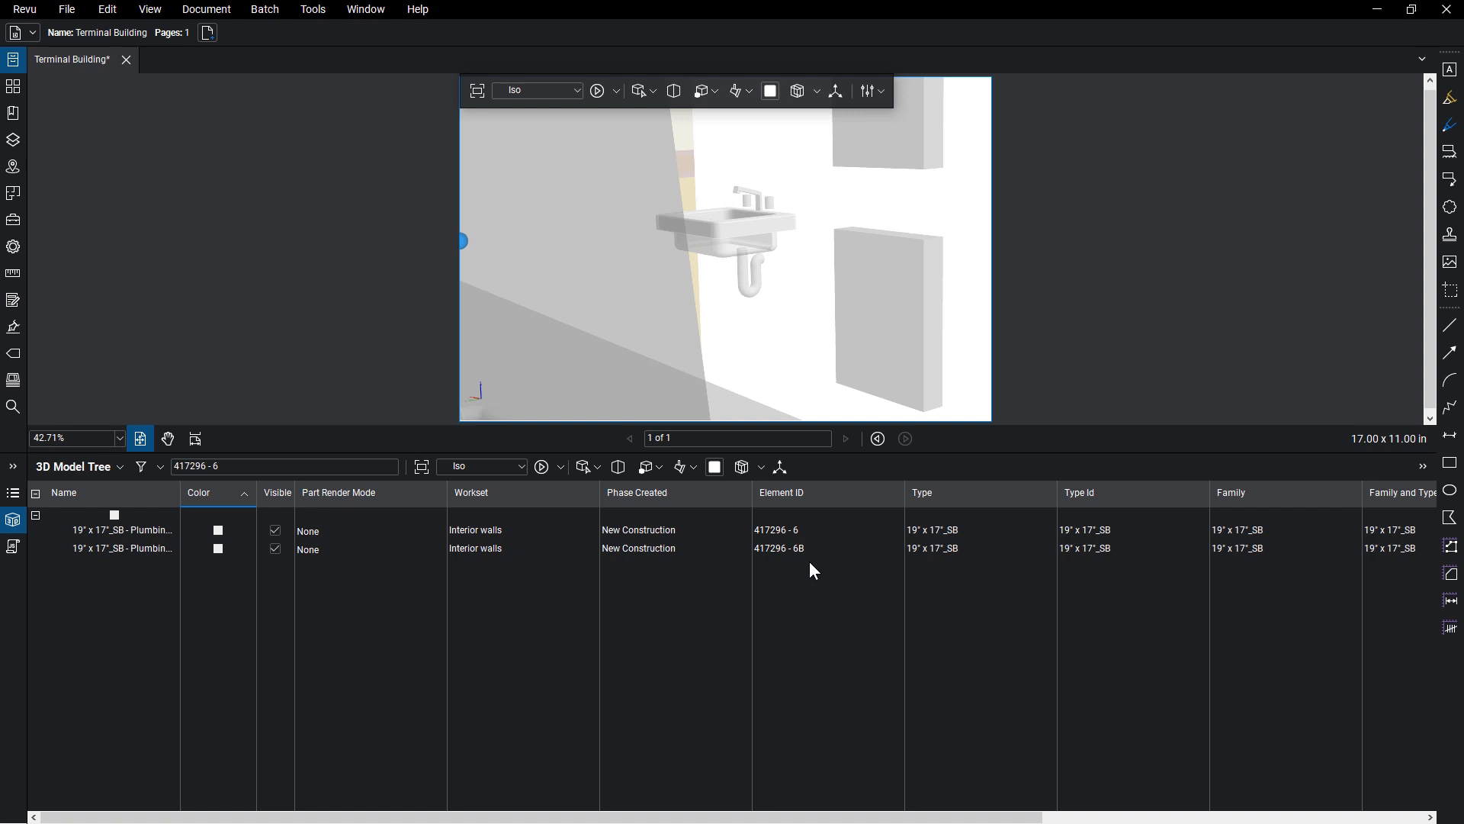
- From the model tree menu's Columns item, bring up the Manage Model Columns dialog
click(119, 466)
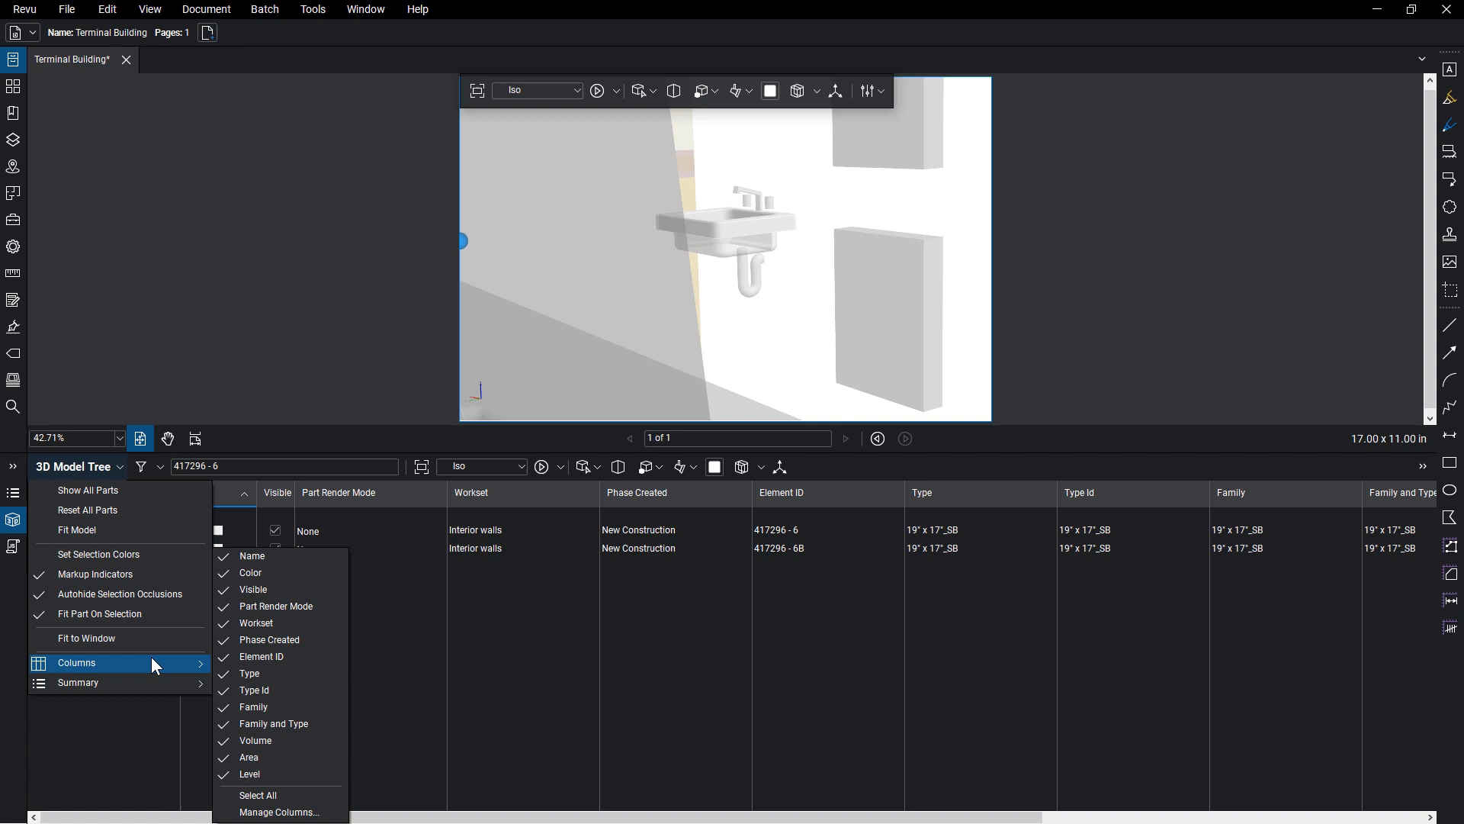
mouse_move(278, 811)
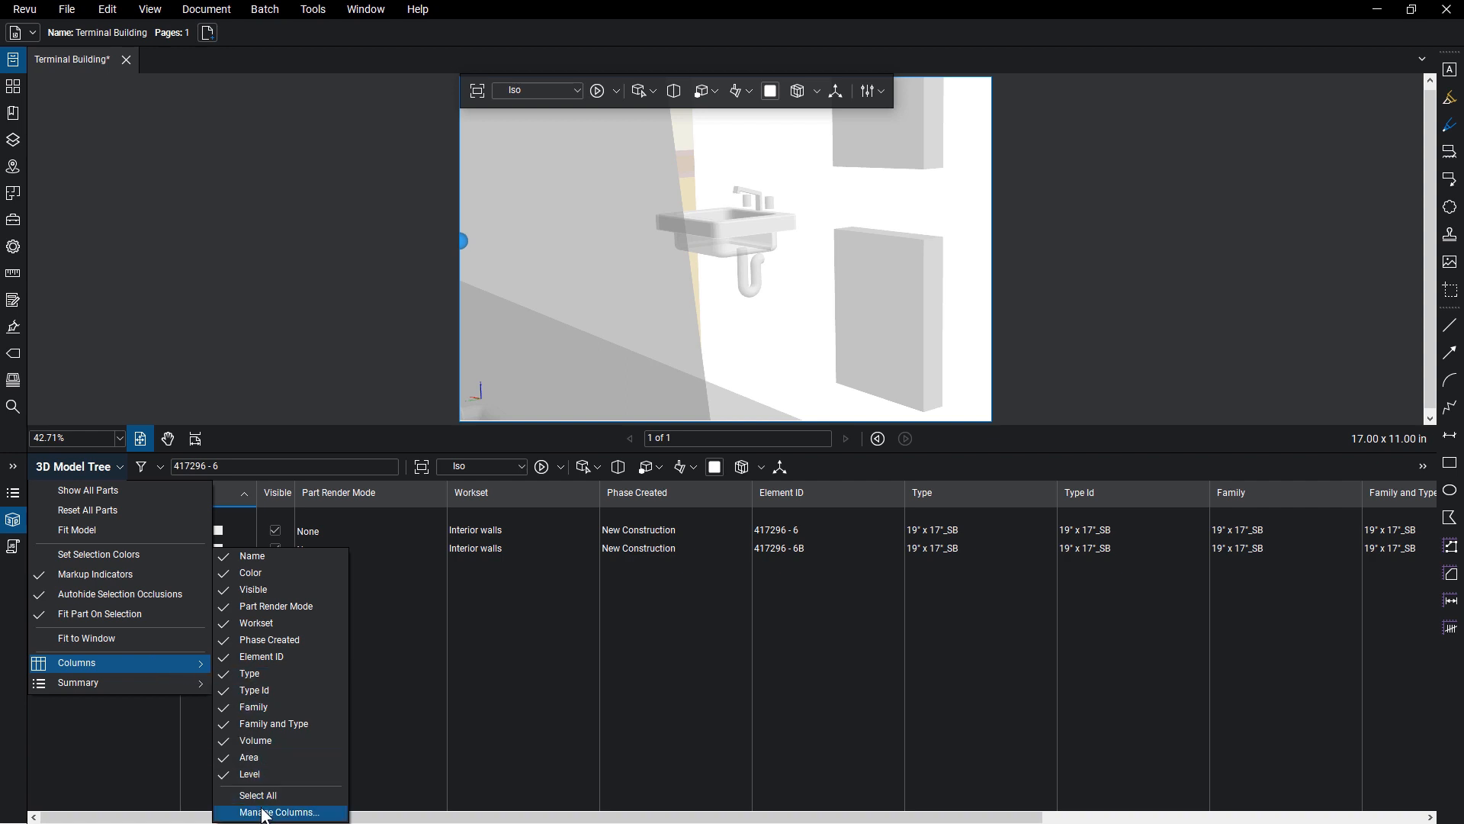
click(279, 811)
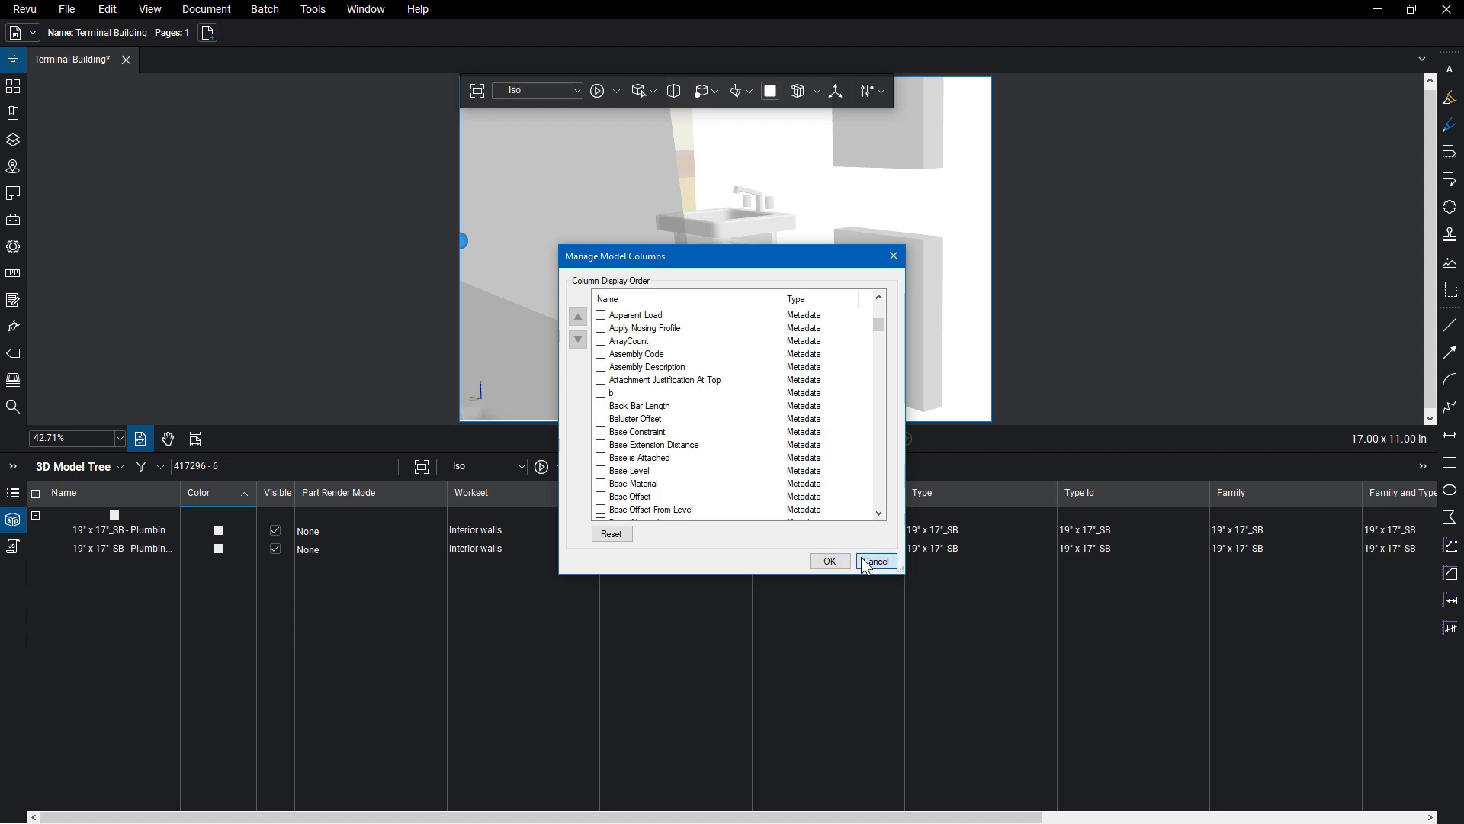
- Cancel the Manage Model Columns dialog and show the model tree's options menu again
click(874, 562)
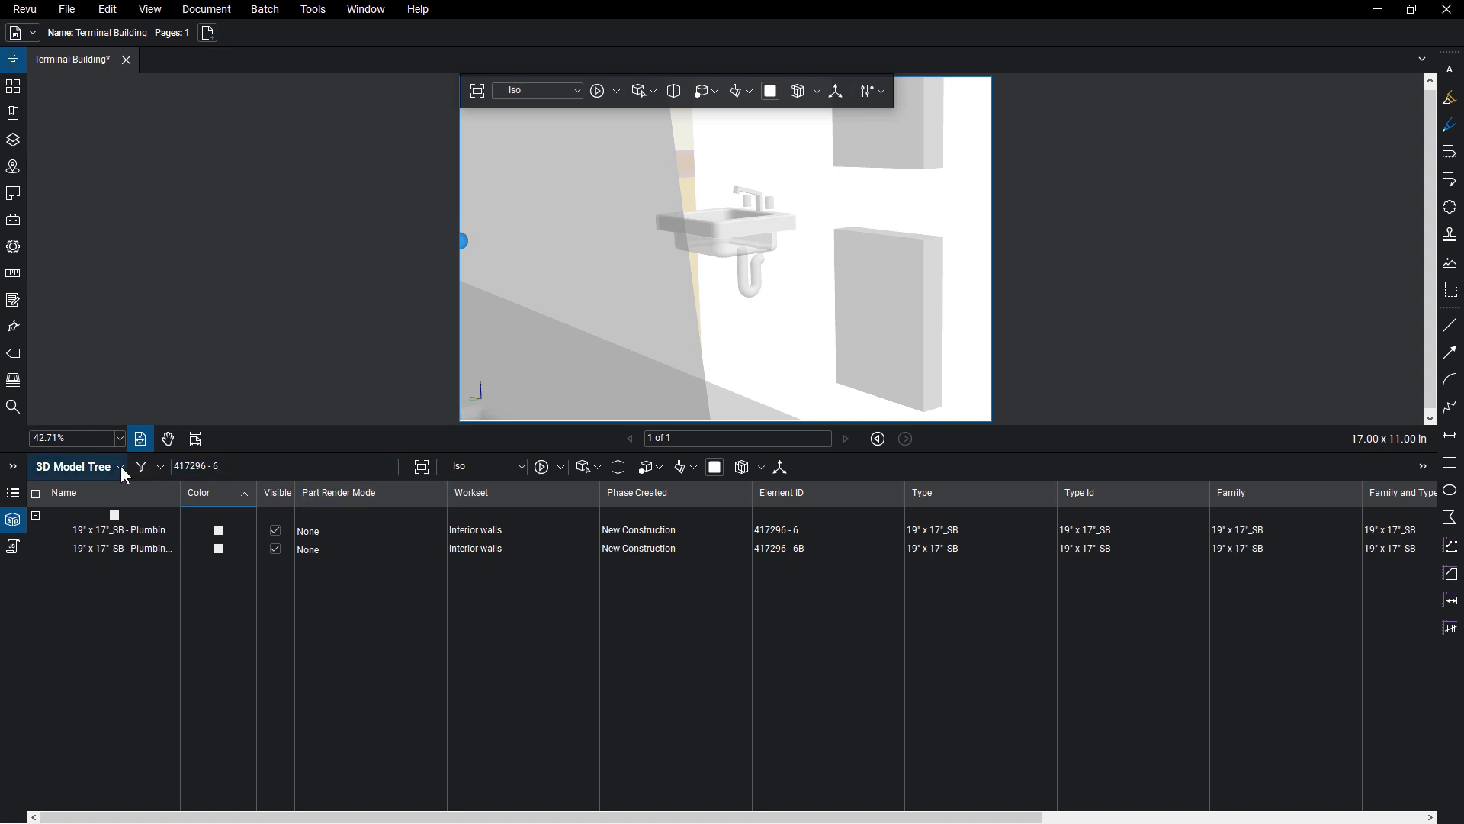
click(119, 470)
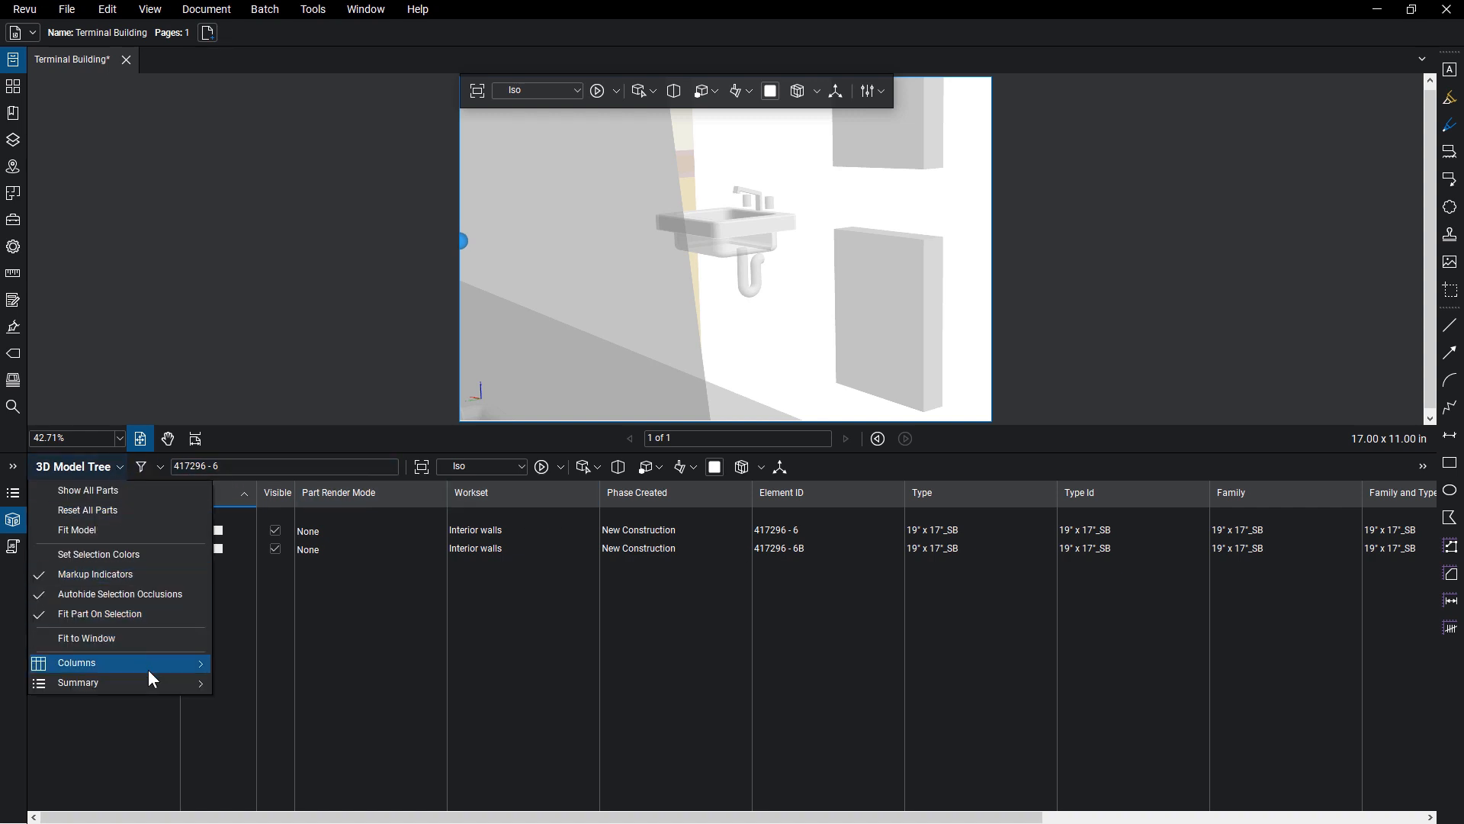